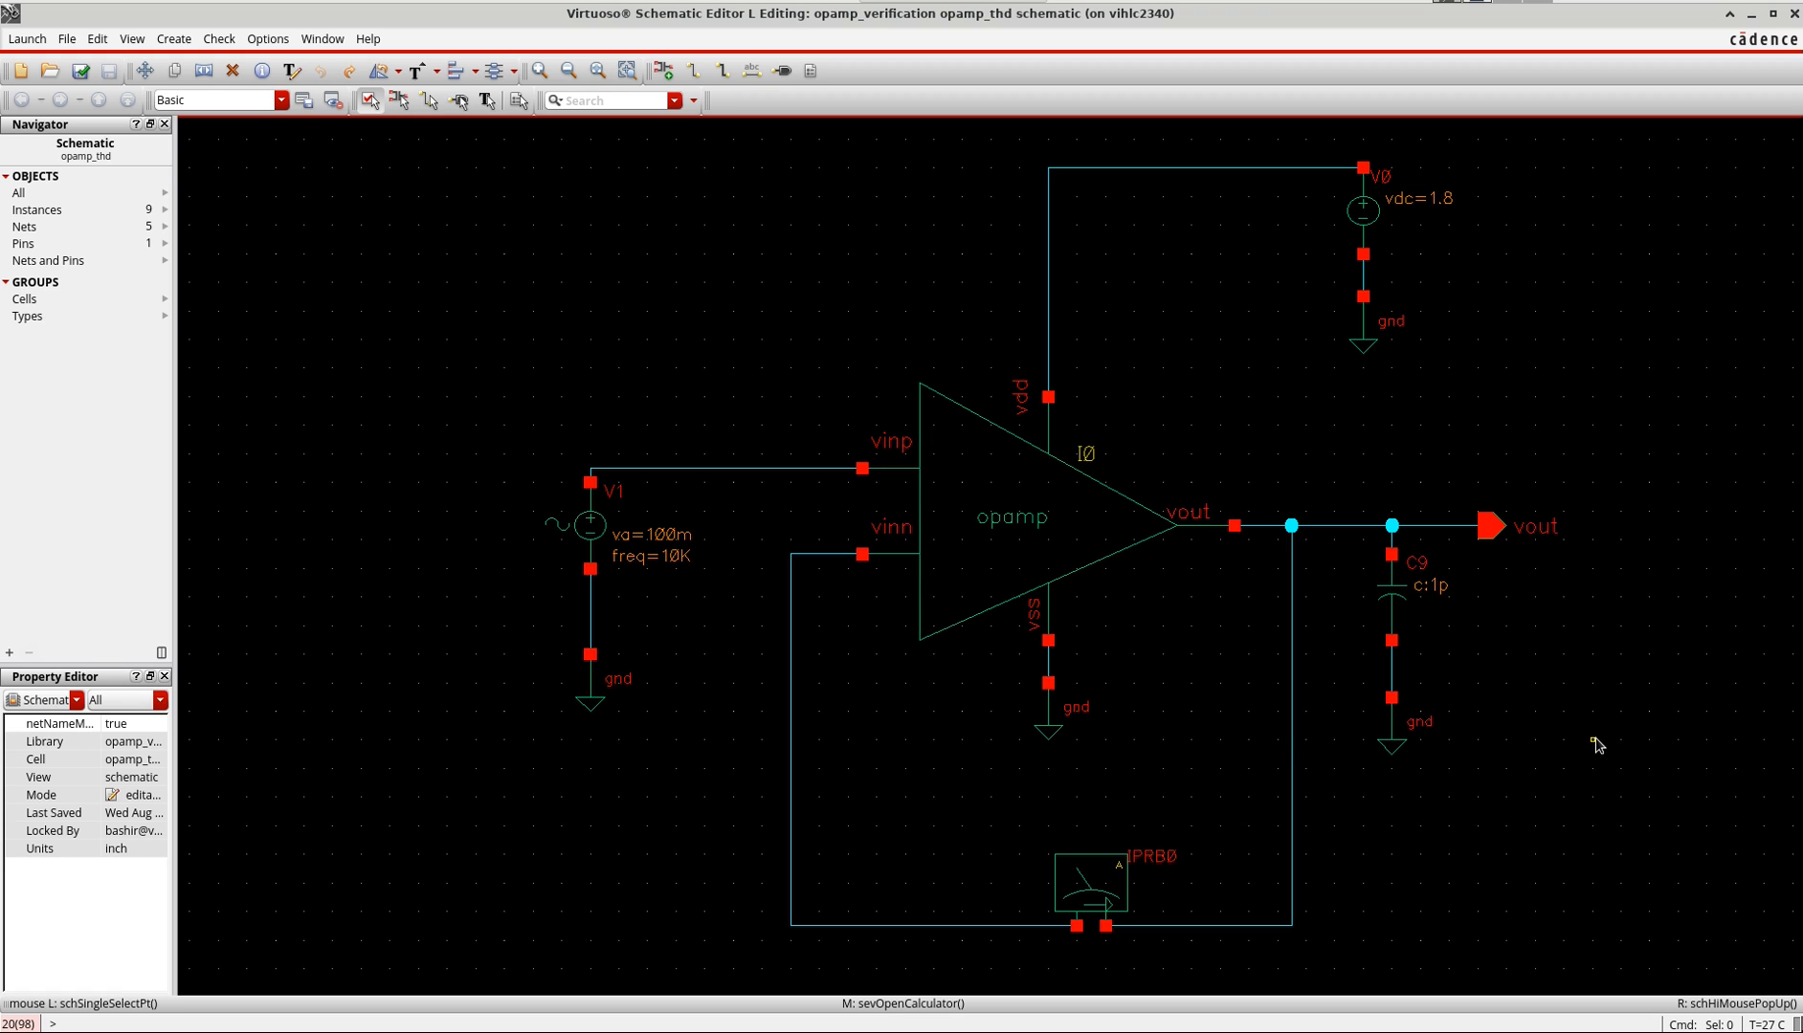
Select the V1 sine source in the opamp_thd testbench and view its properties
{"action": "left_click", "coordinate": [587, 527]}
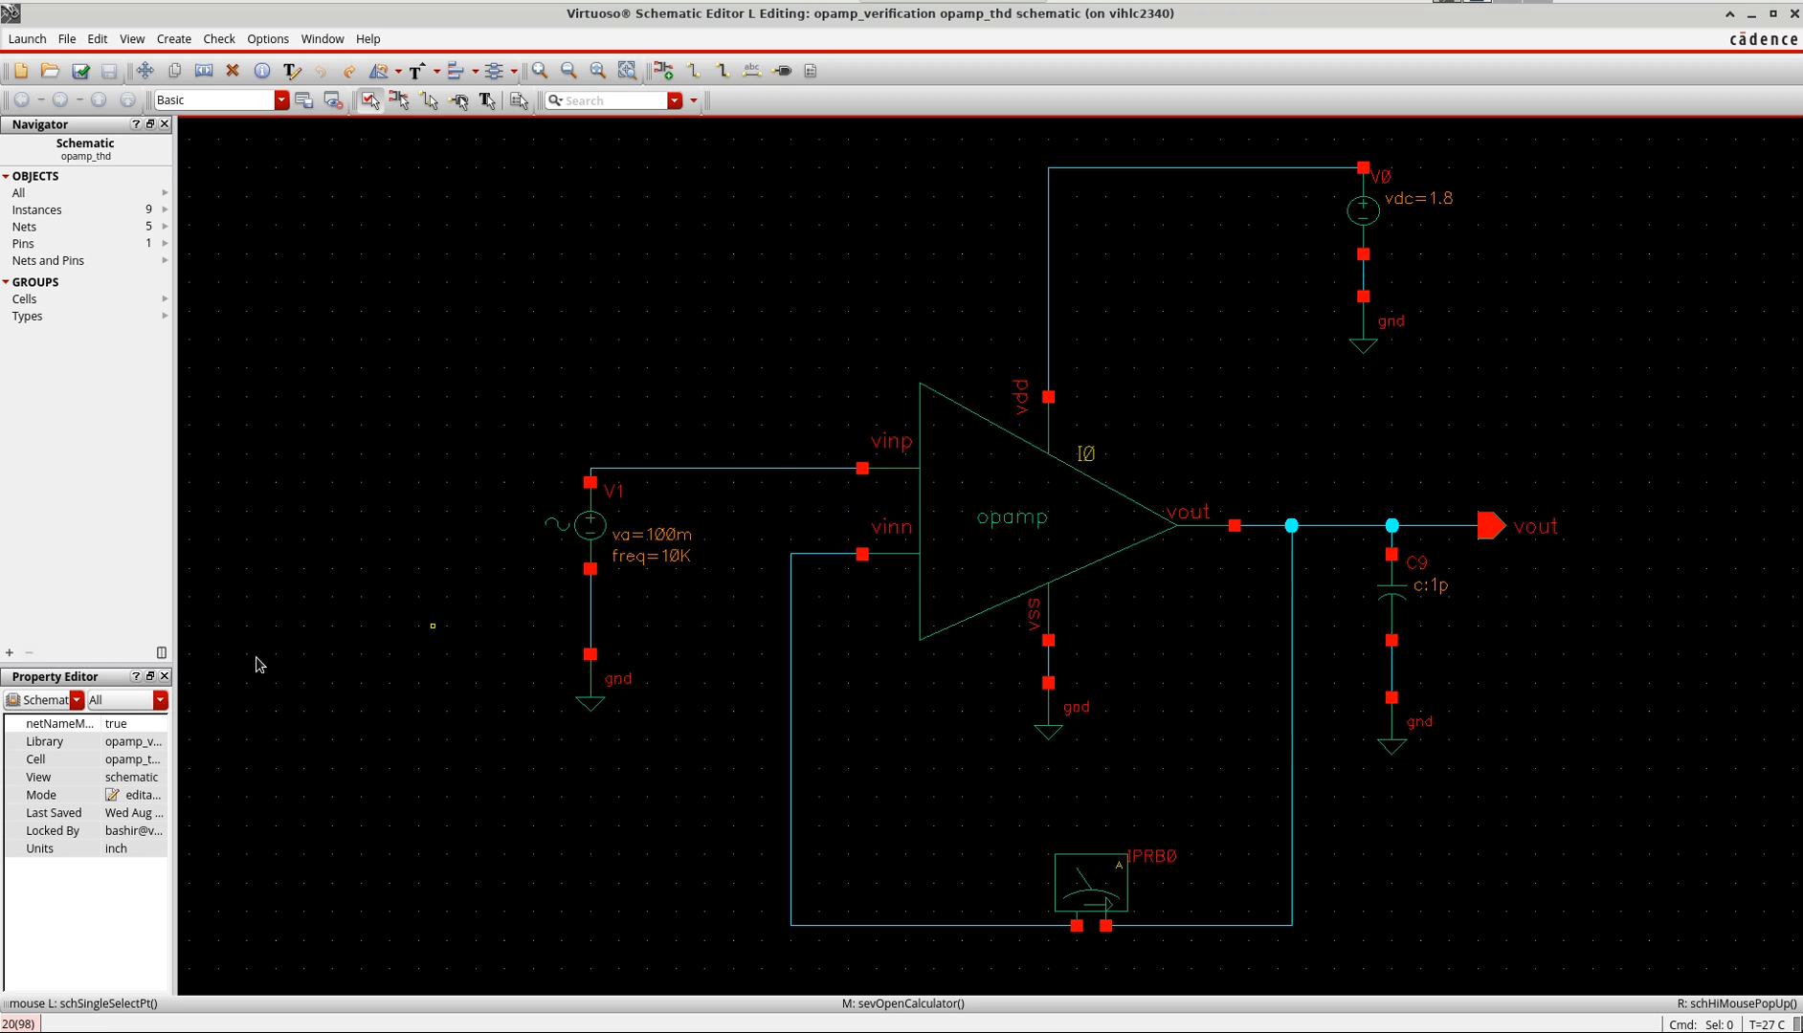
{"action": "left_click", "coordinate": [589, 527]}
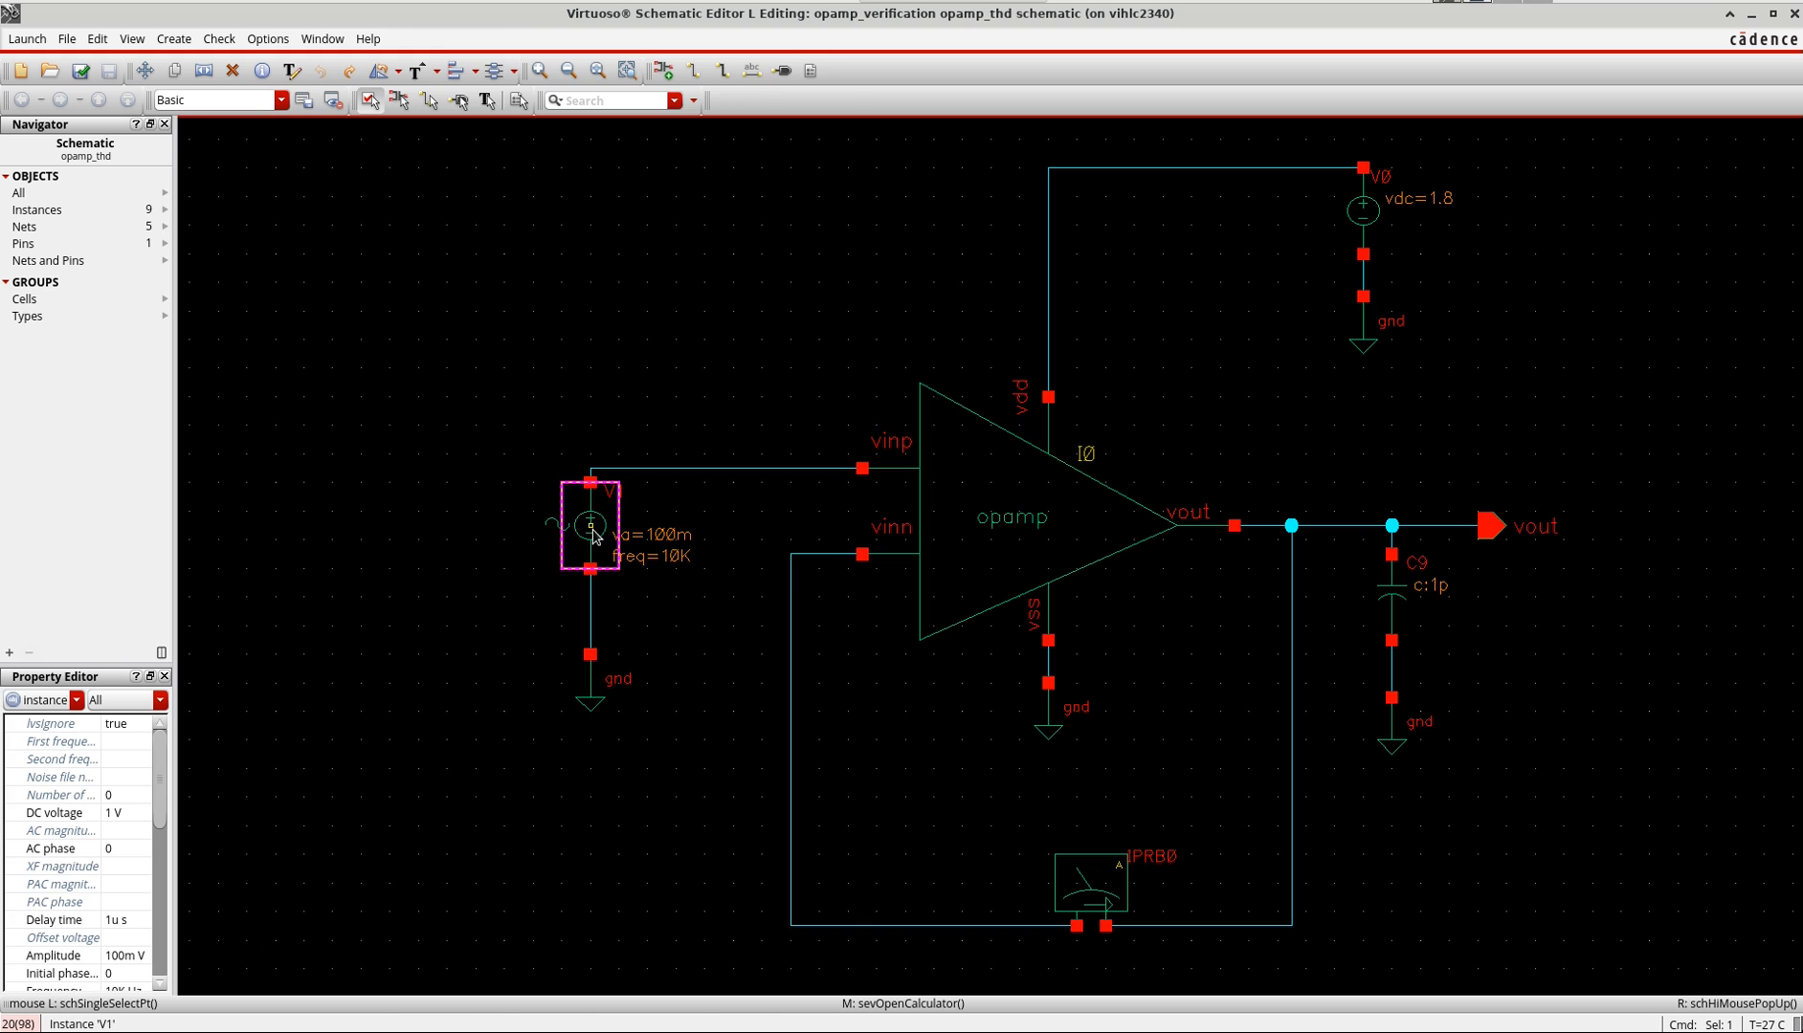
{"action": "double_click", "coordinate": [591, 524]}
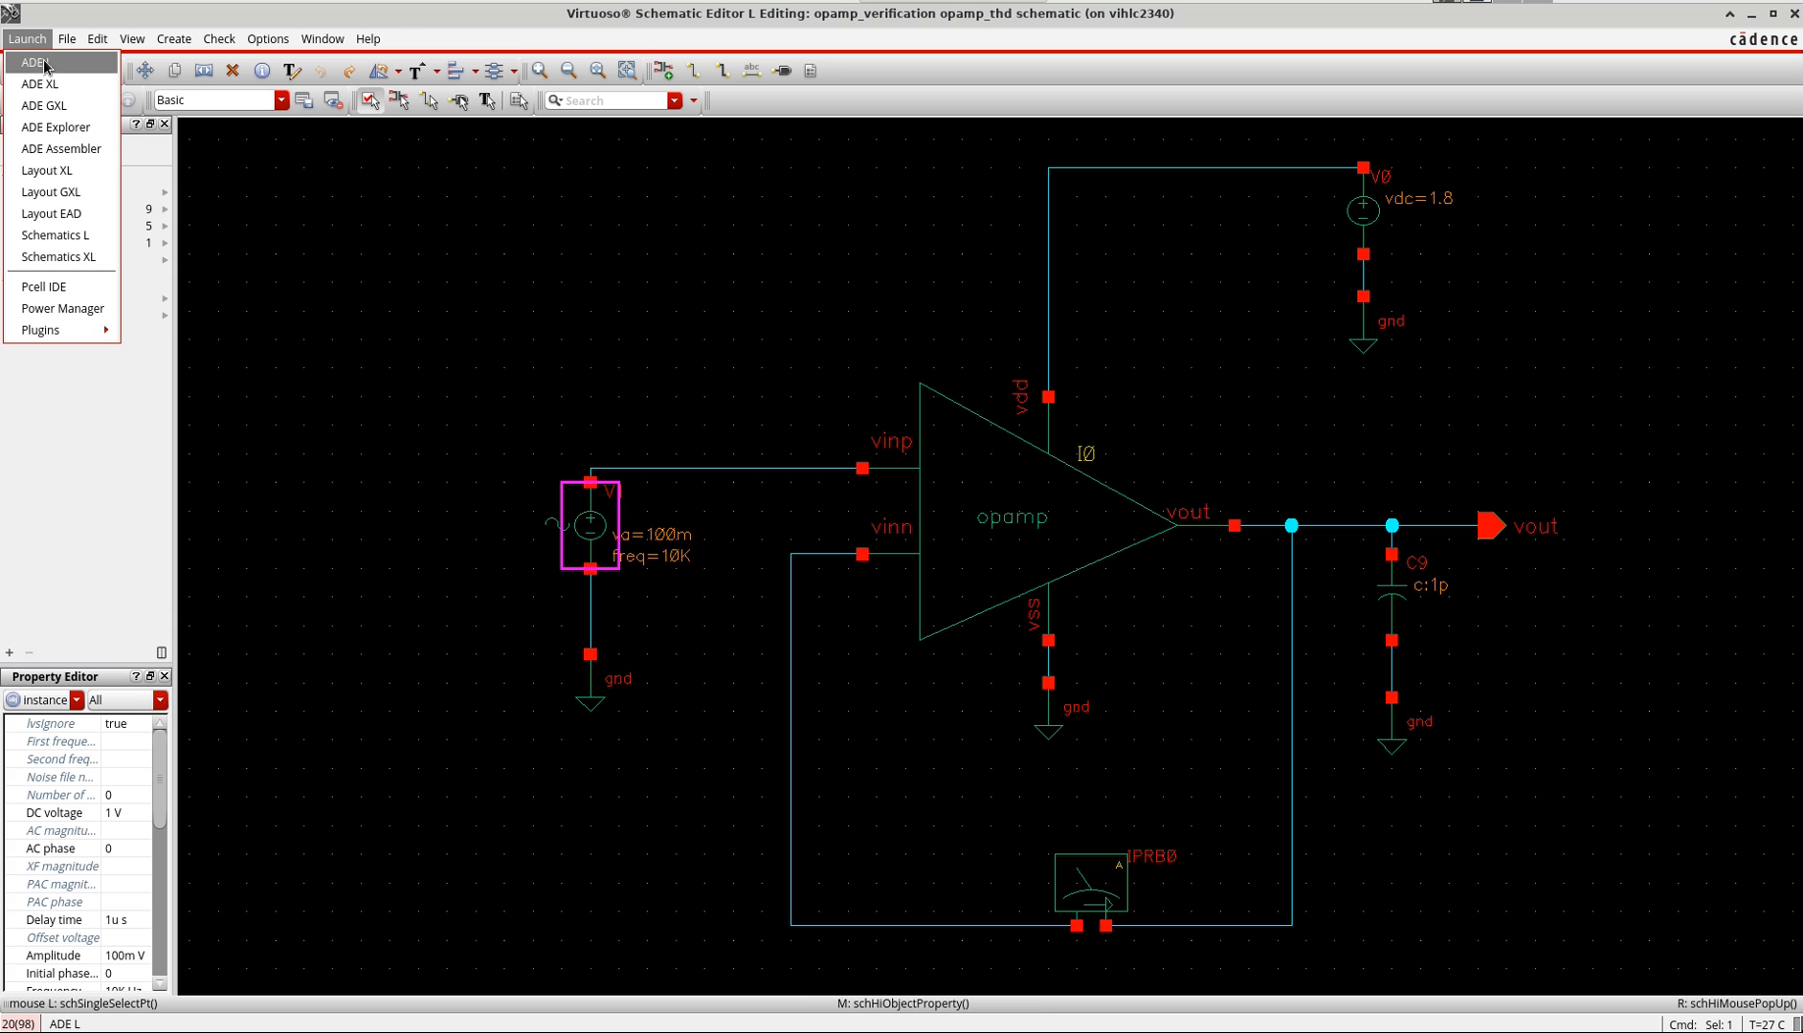
Launch ADE L and set an enabled conservative transient analysis with 3m stop time
{"action": "left_click", "coordinate": [38, 61]}
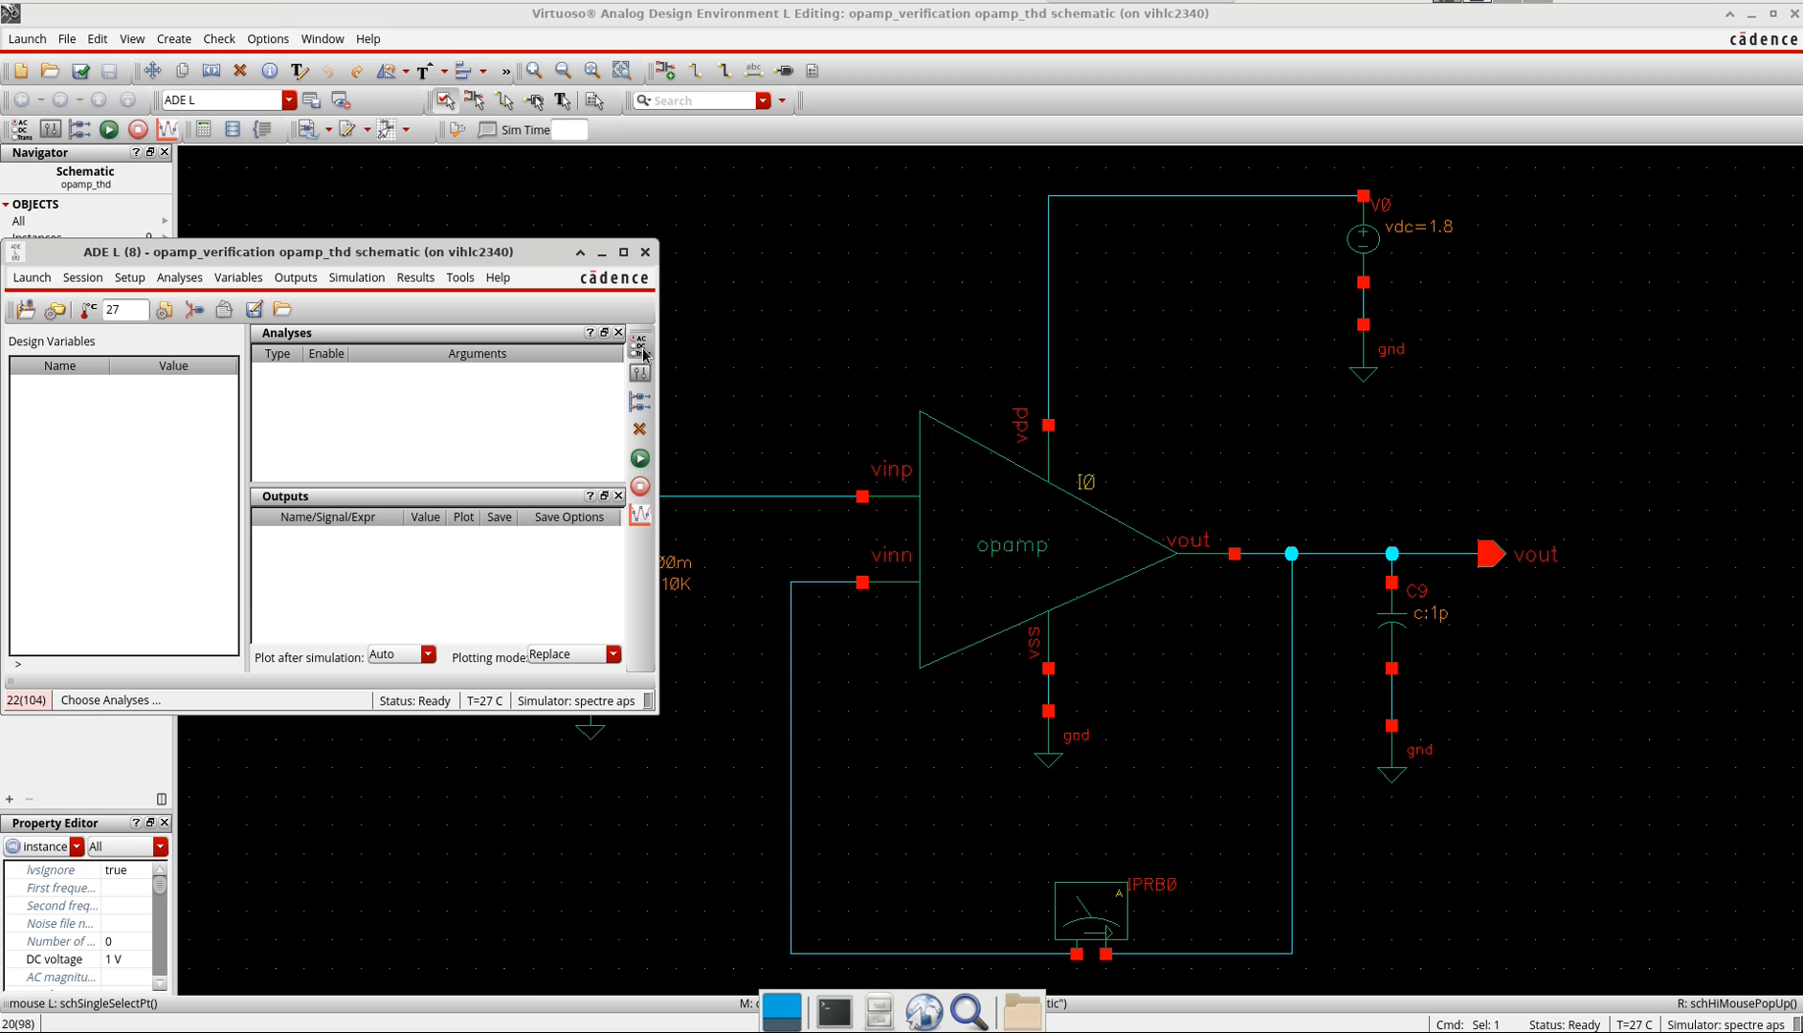
{"action": "left_click", "coordinate": [640, 341]}
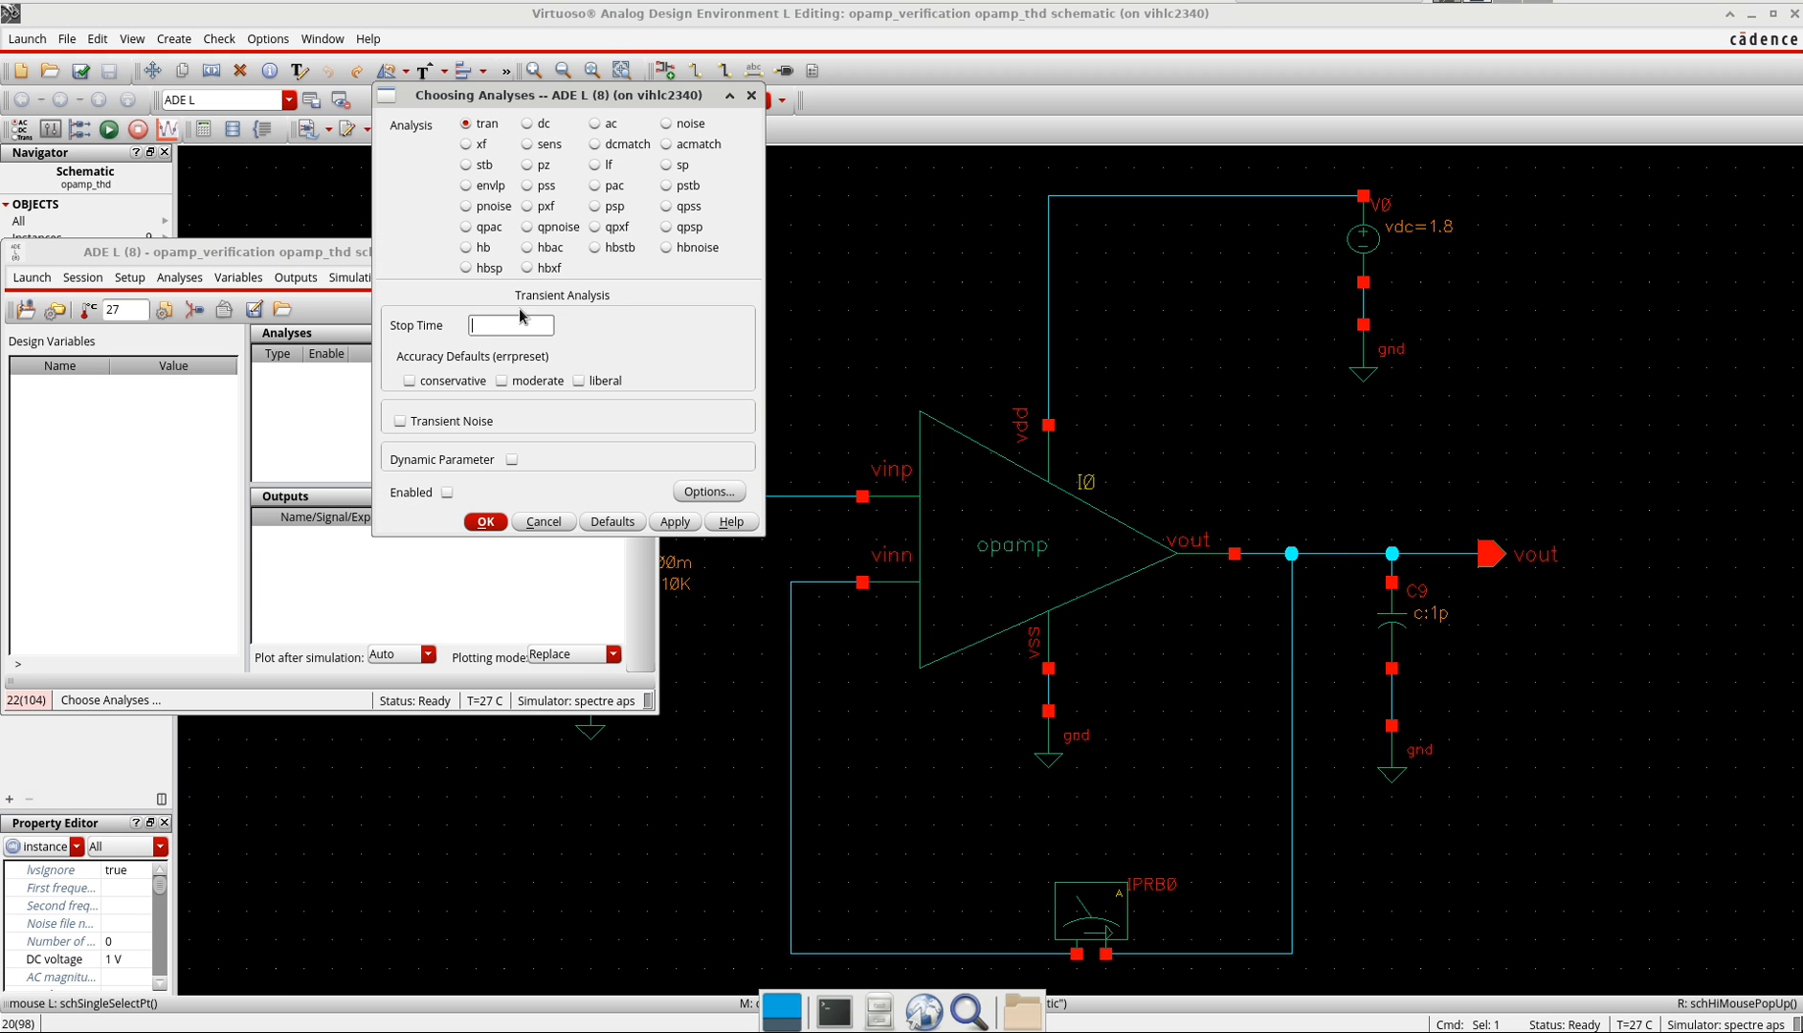
{"action": "type", "text": "3m"}
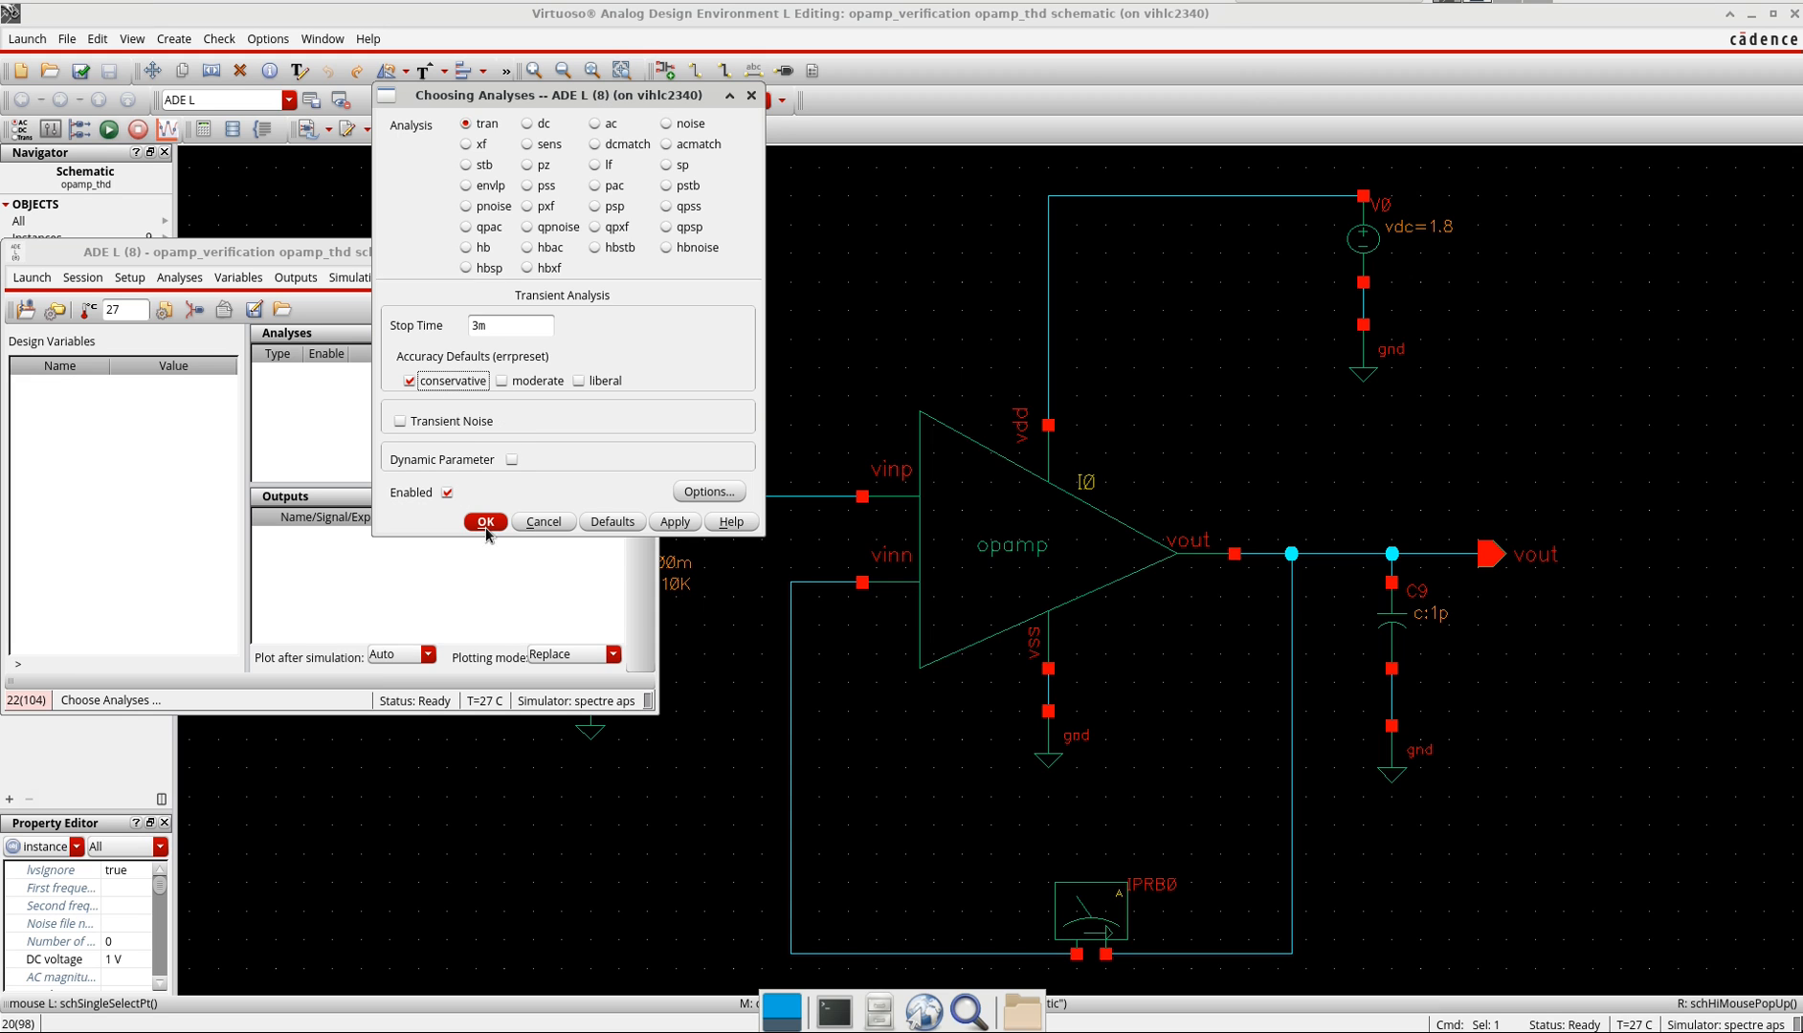
{"action": "left_click", "coordinate": [485, 527]}
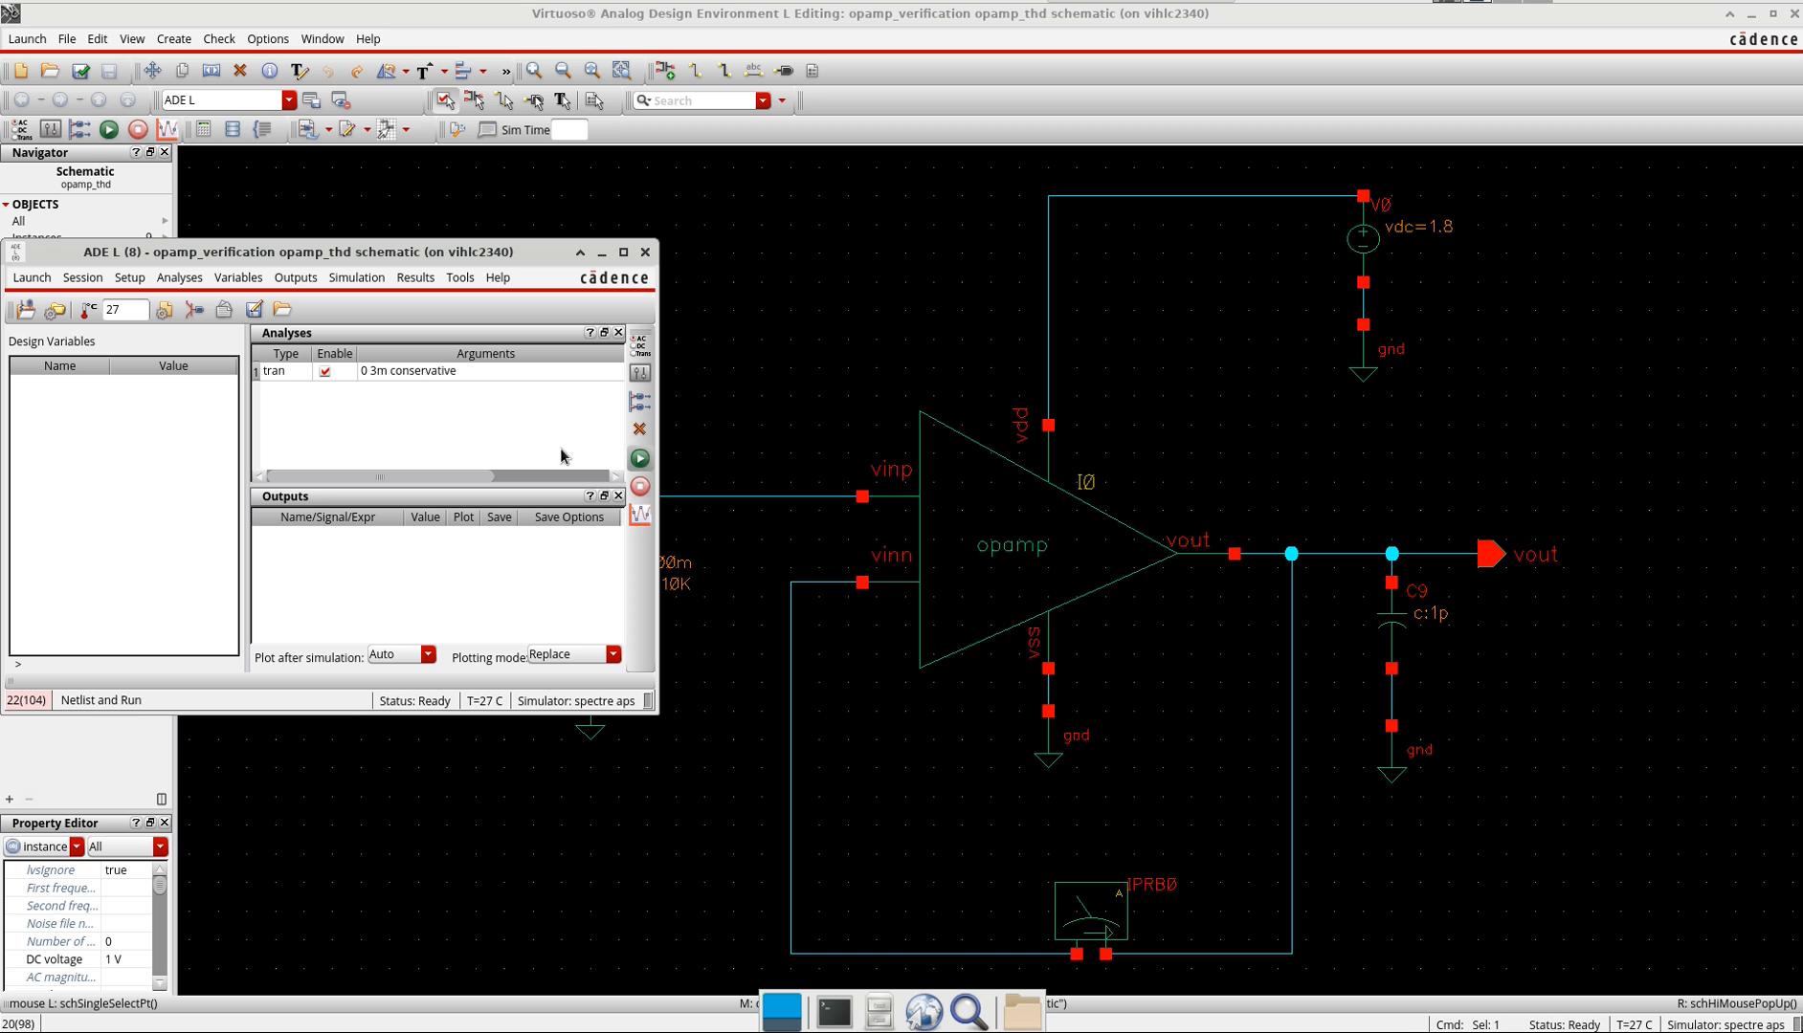
Netlist and run the simulation, then bring up the result tools list
{"action": "left_click", "coordinate": [107, 128]}
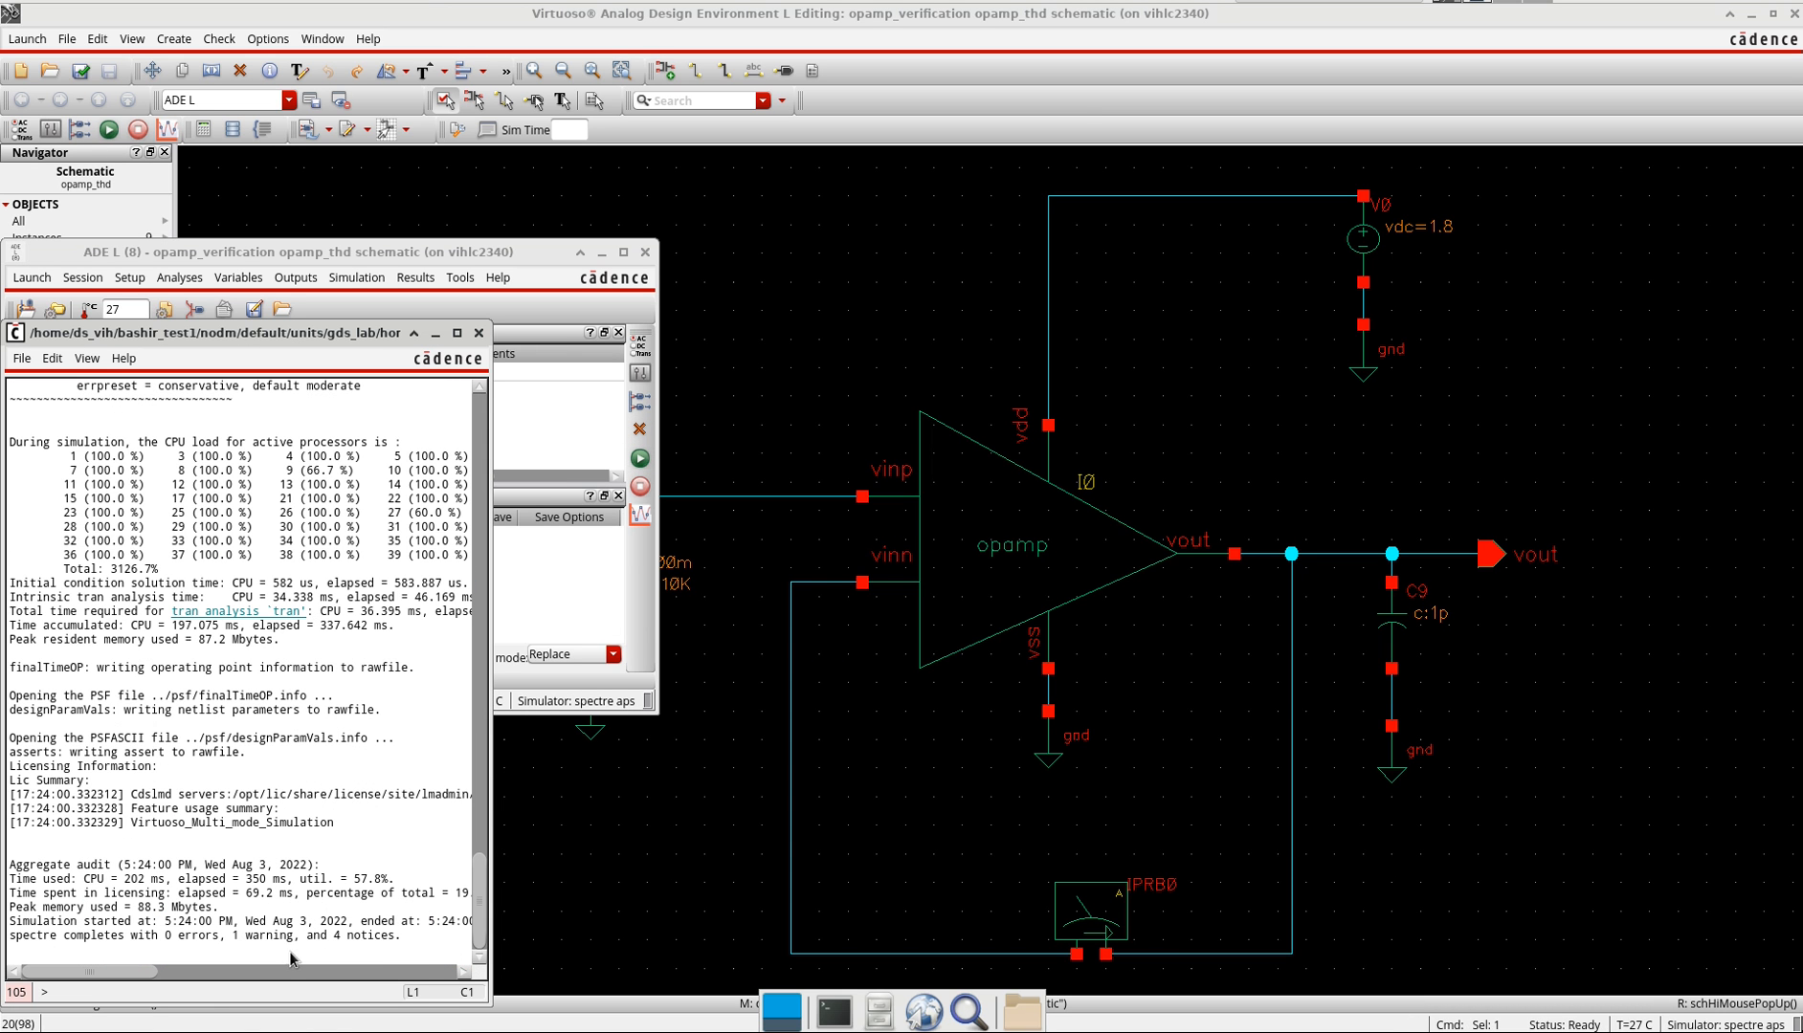
{"action": "left_click", "coordinate": [459, 278]}
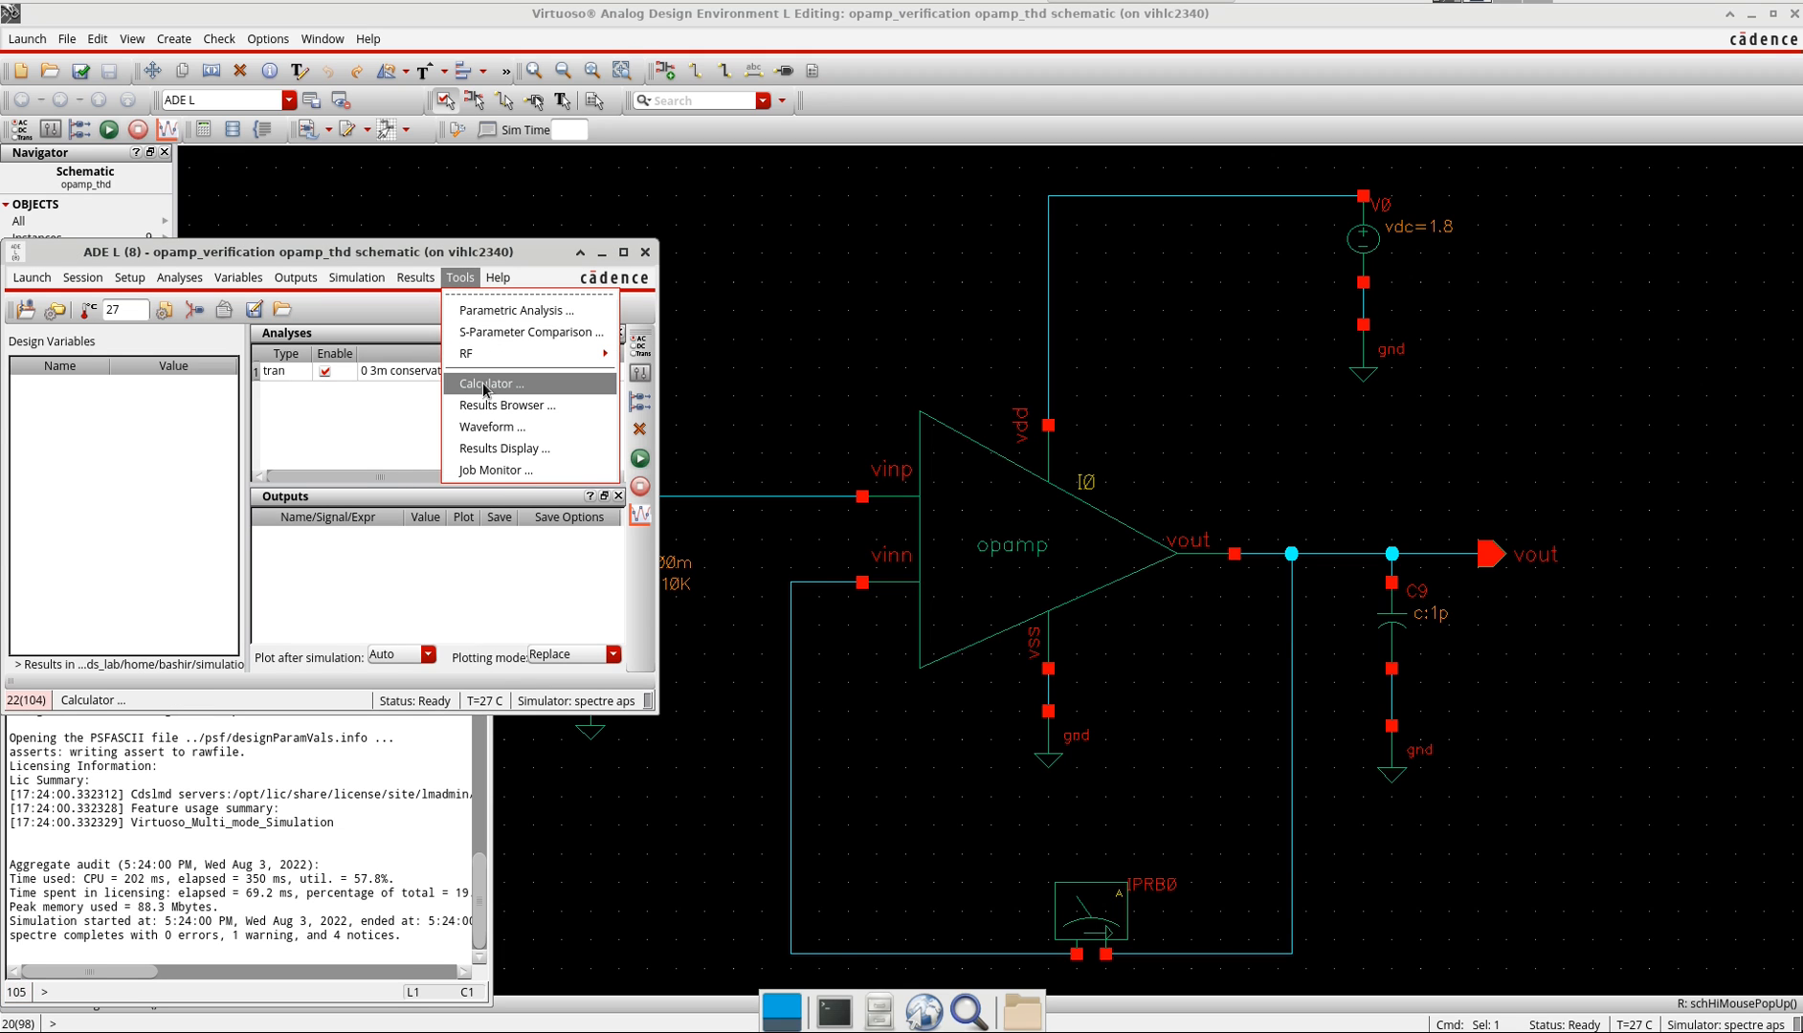
In the Calculator, find the thd function with VT("/vout") as its input signal
{"action": "left_click", "coordinate": [488, 383]}
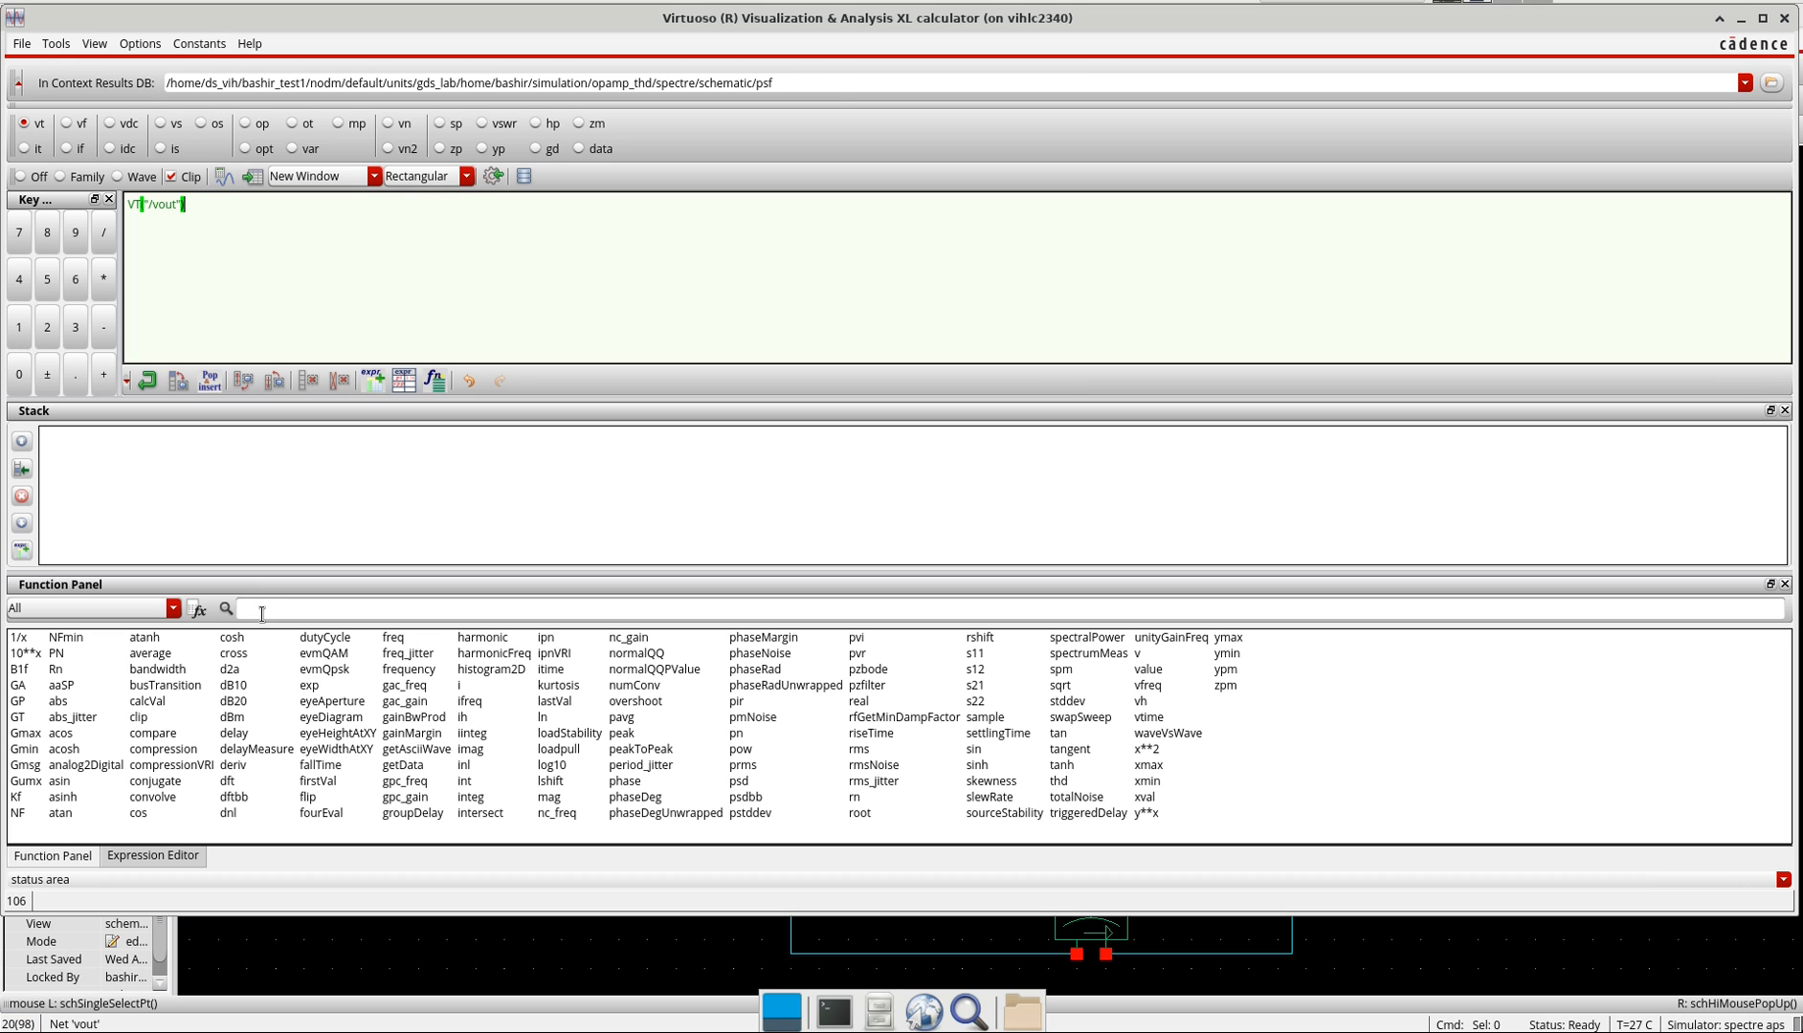
{"action": "type", "text": "thd"}
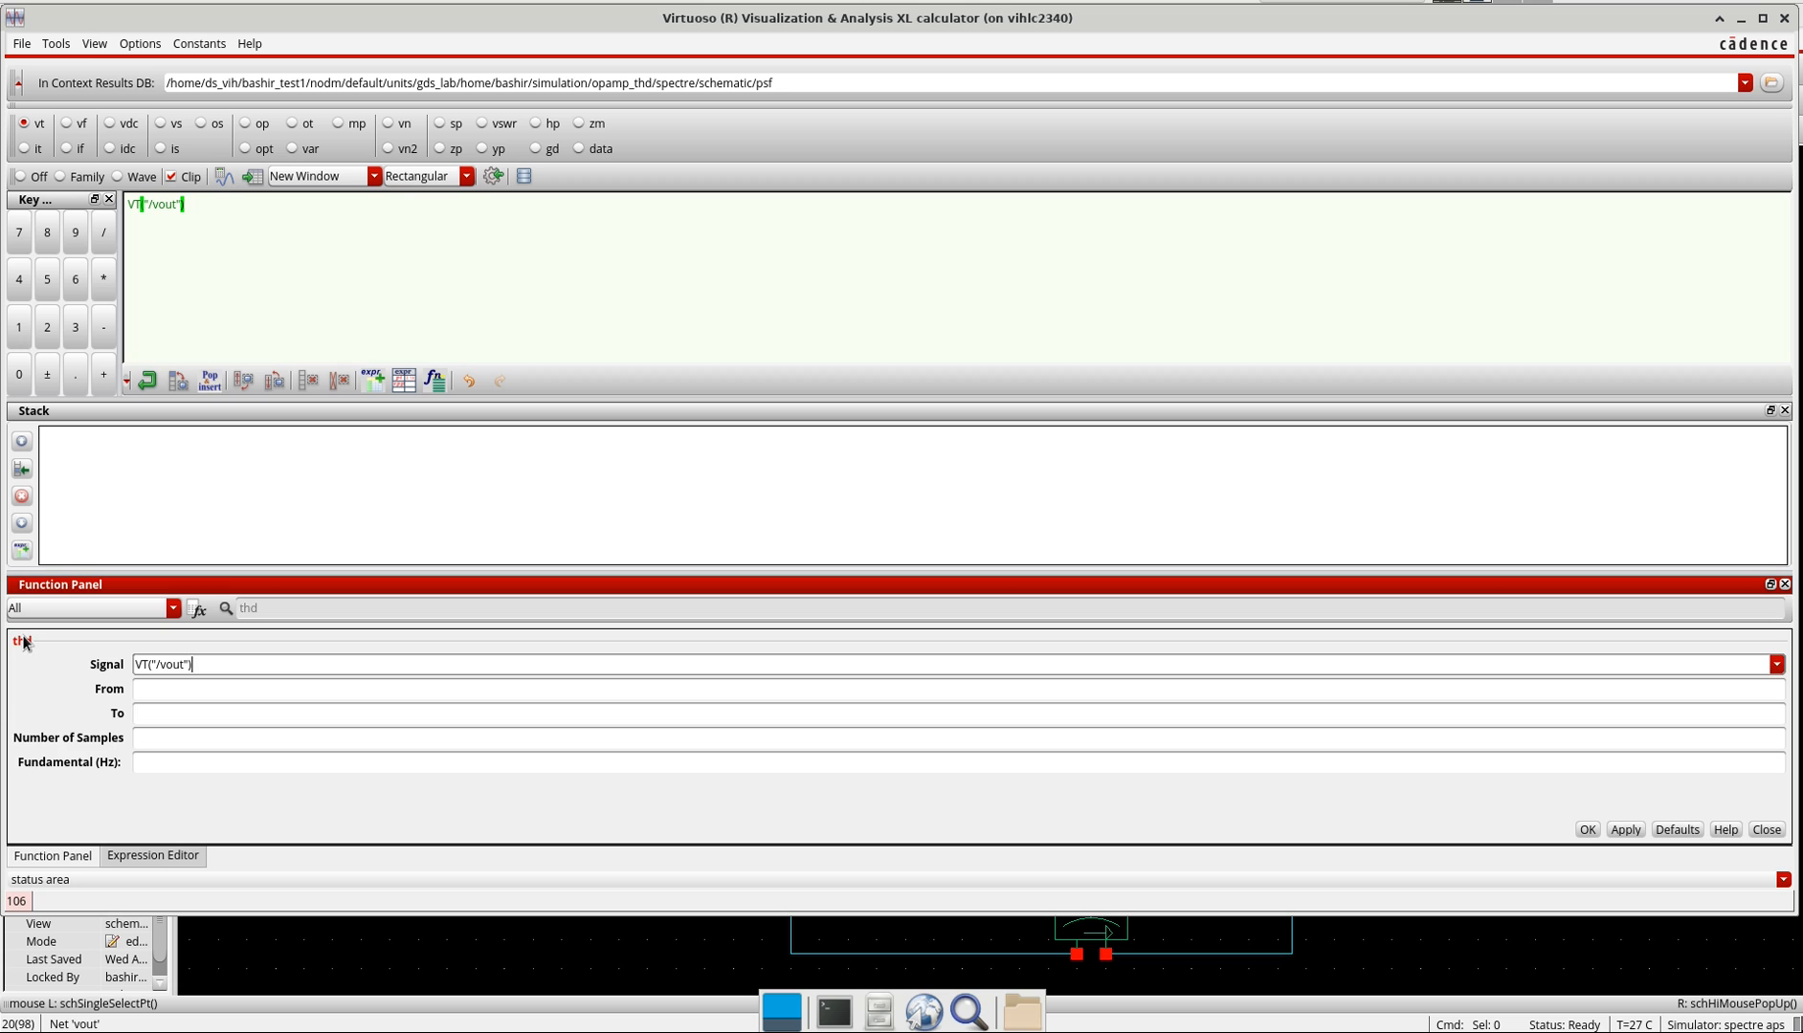
{"action": "mouse_move", "coordinate": [127, 710]}
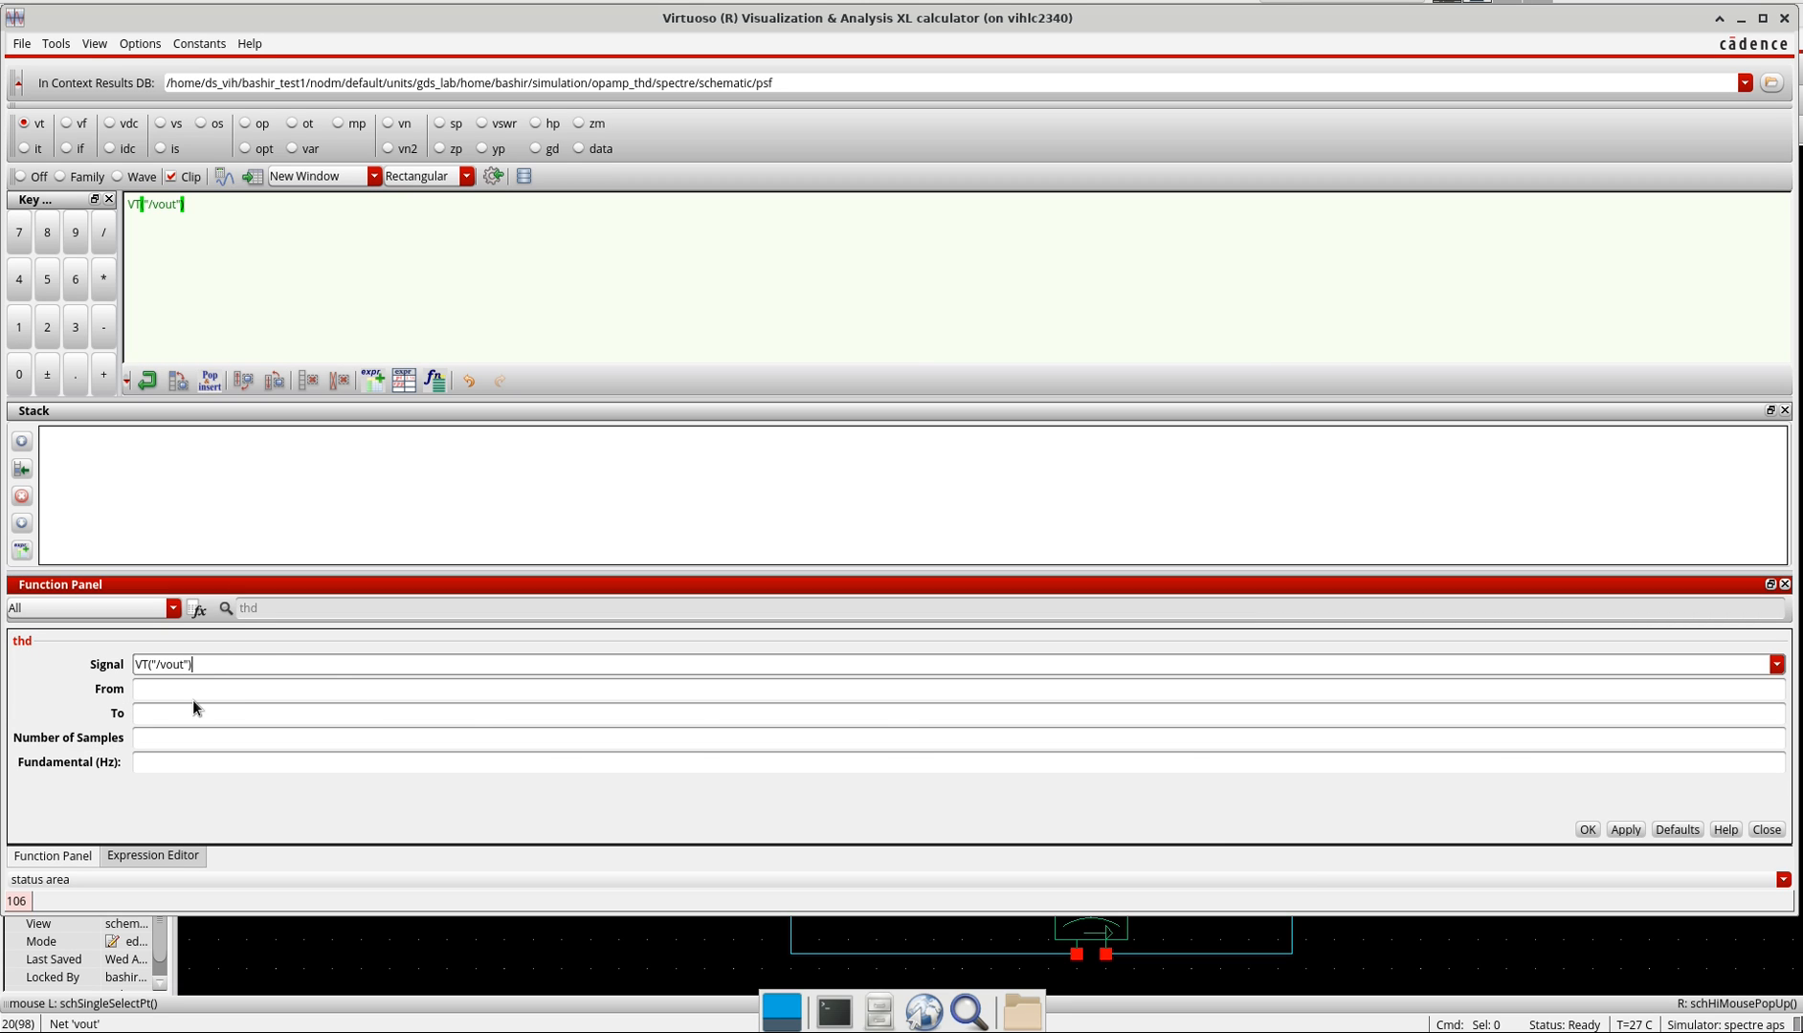
{"action": "mouse_move", "coordinate": [1766, 829]}
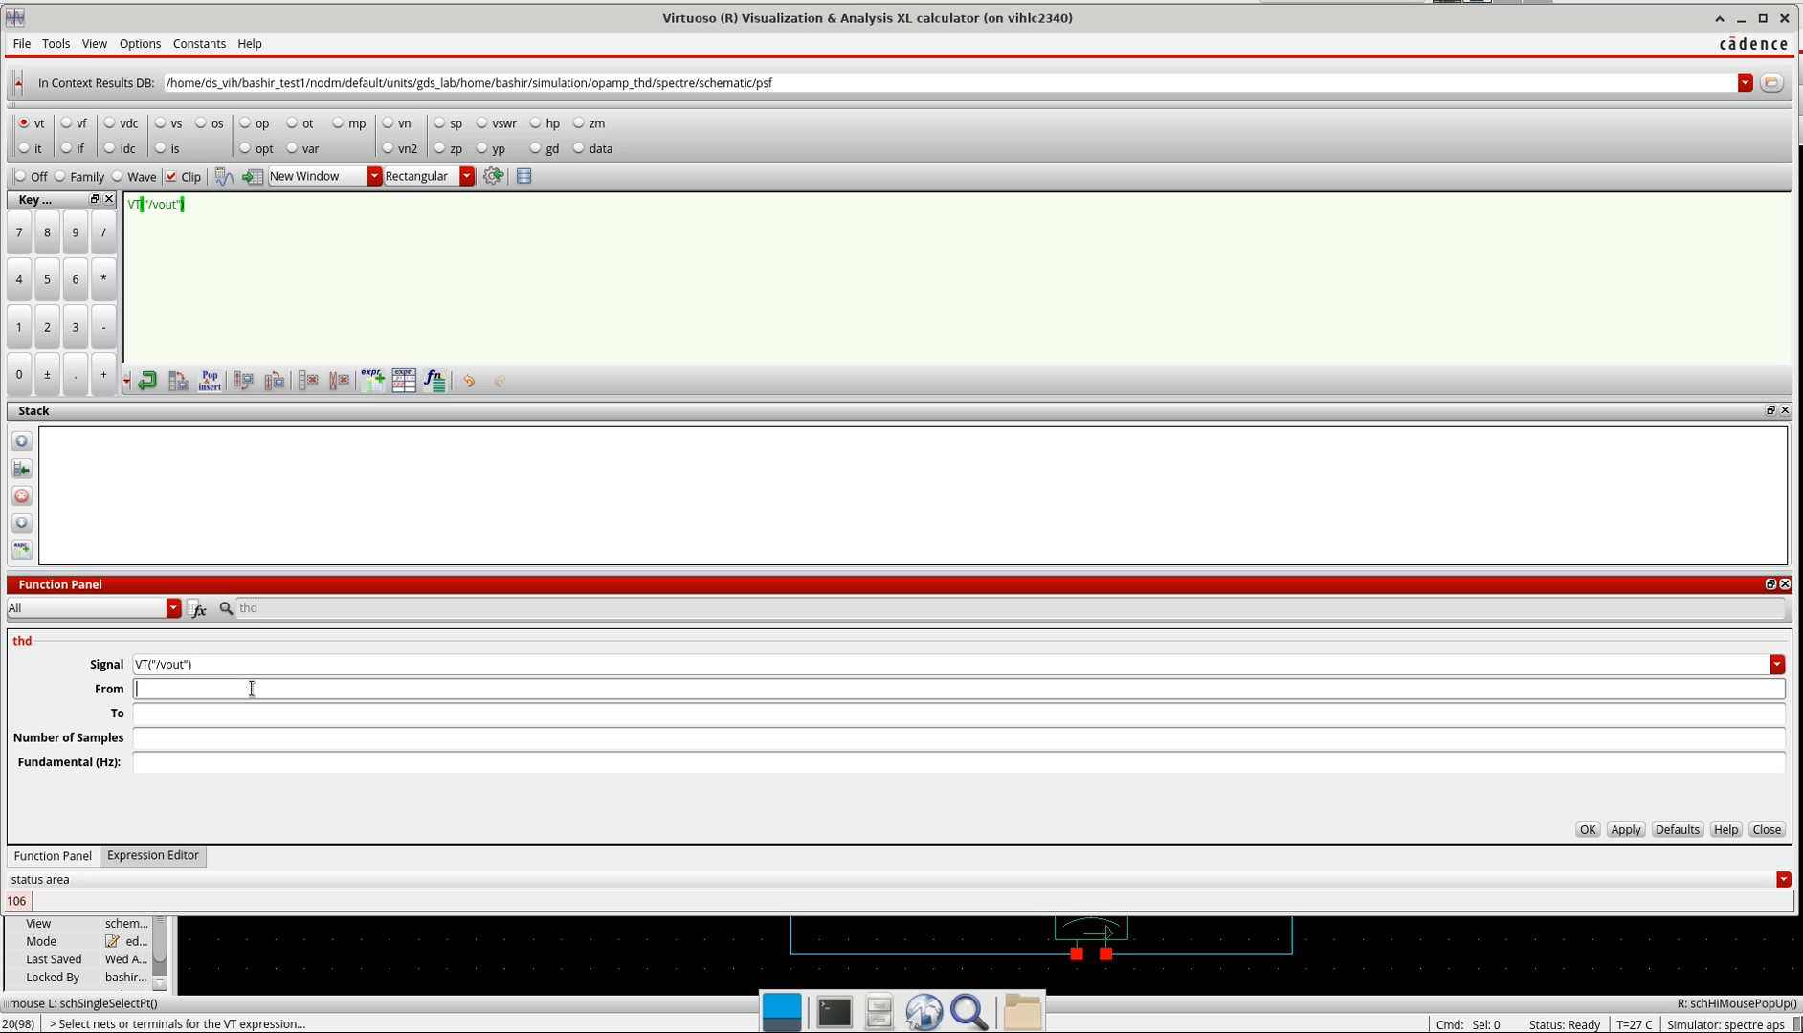
{"action": "mouse_move", "coordinate": [293, 689]}
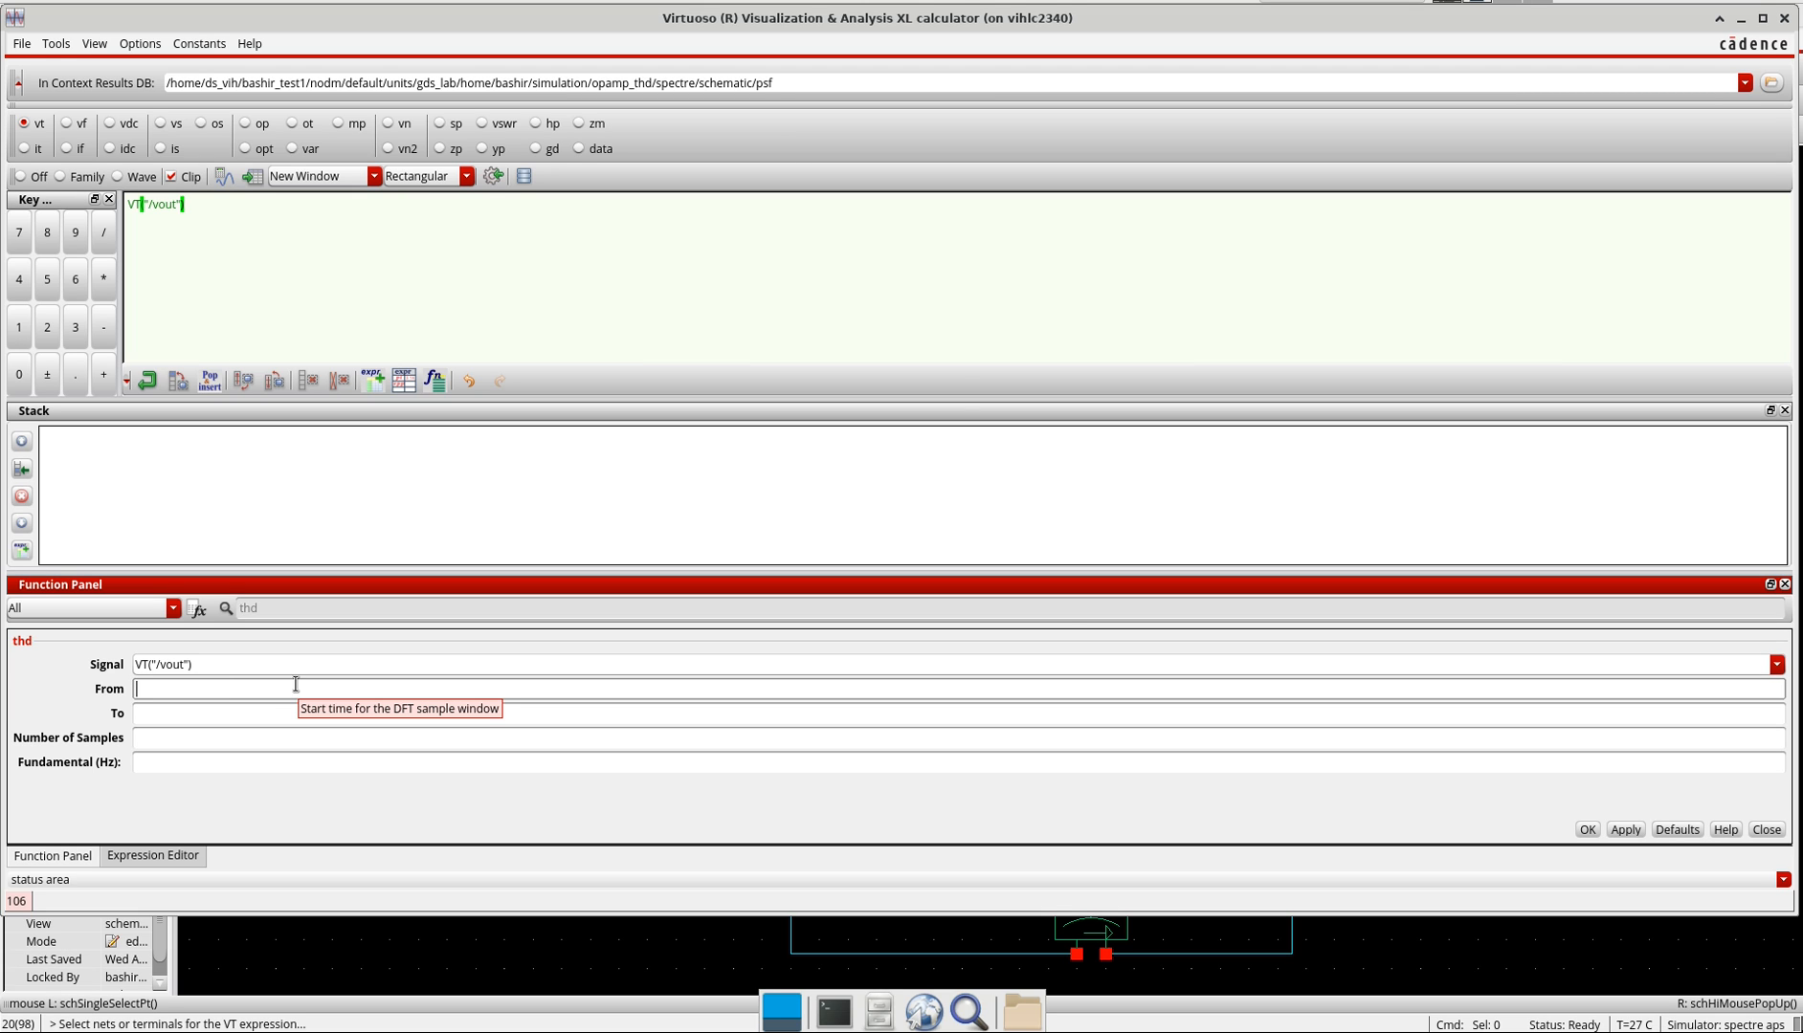
Fill the thd form: From 0.0005, To 0.0006, 8192 samples, fundamental 0.0001
{"action": "type", "text": "0.0005"}
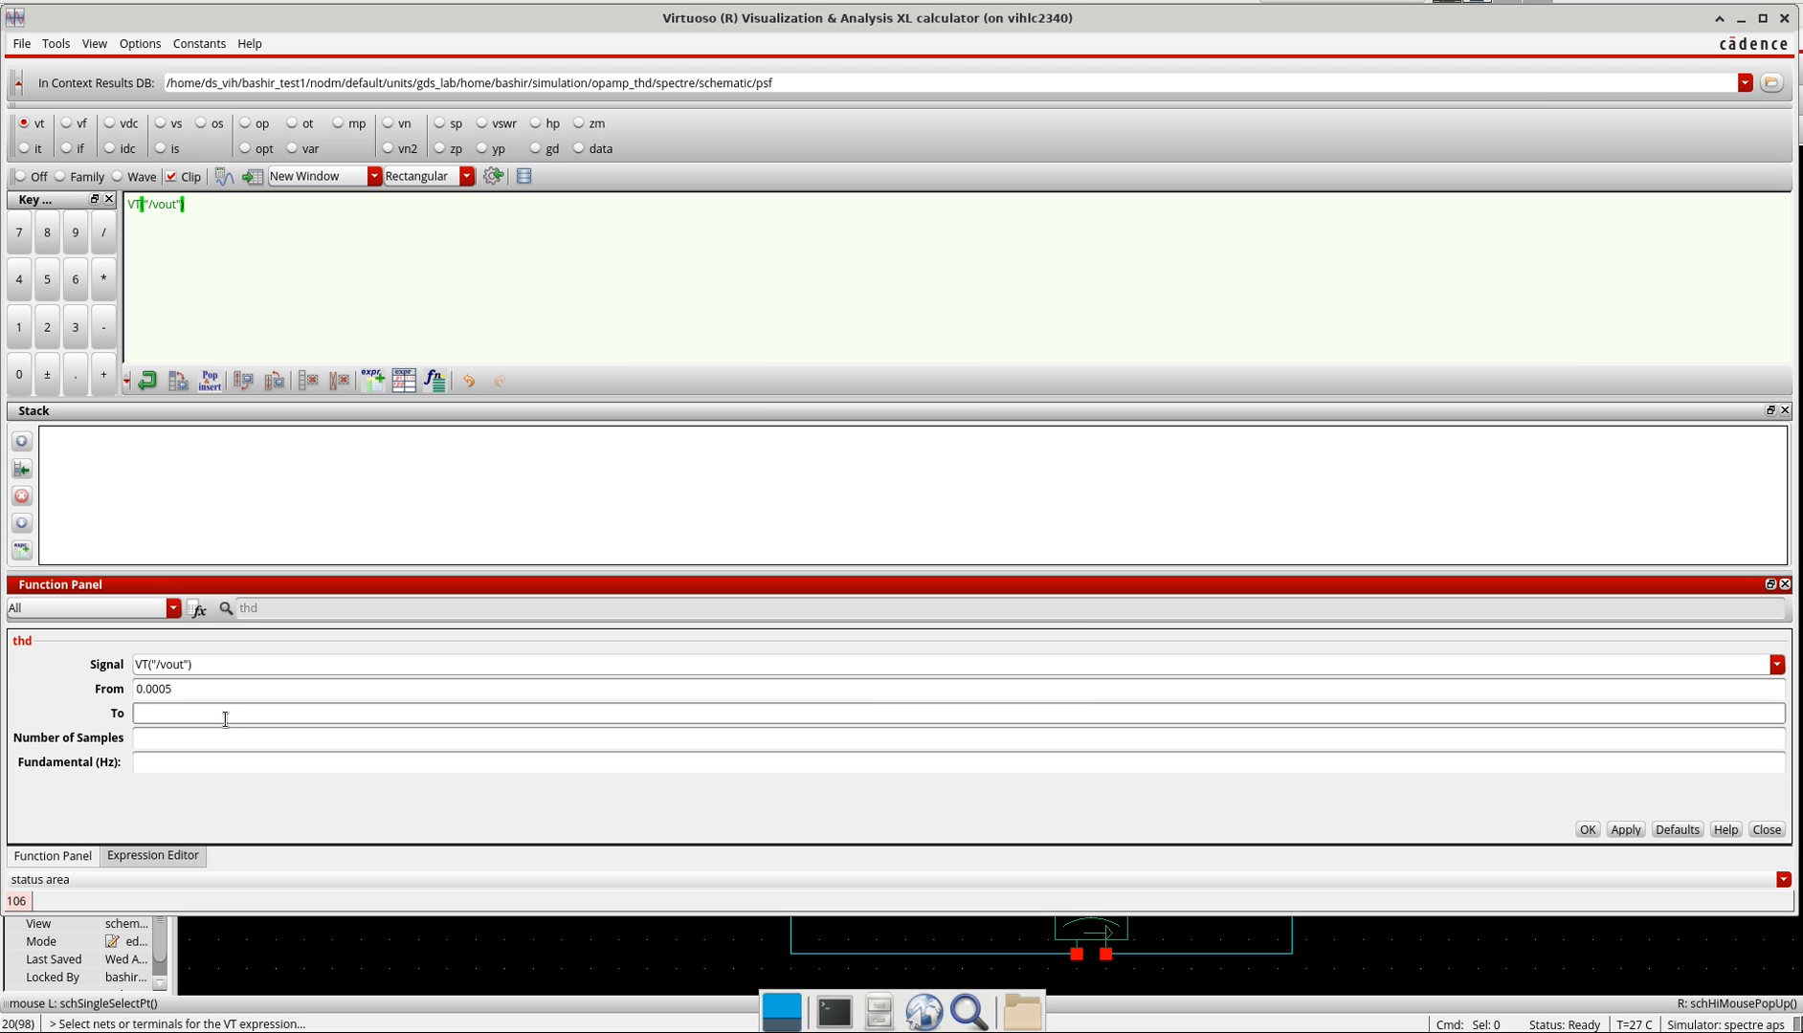
{"action": "type", "text": "0.0006"}
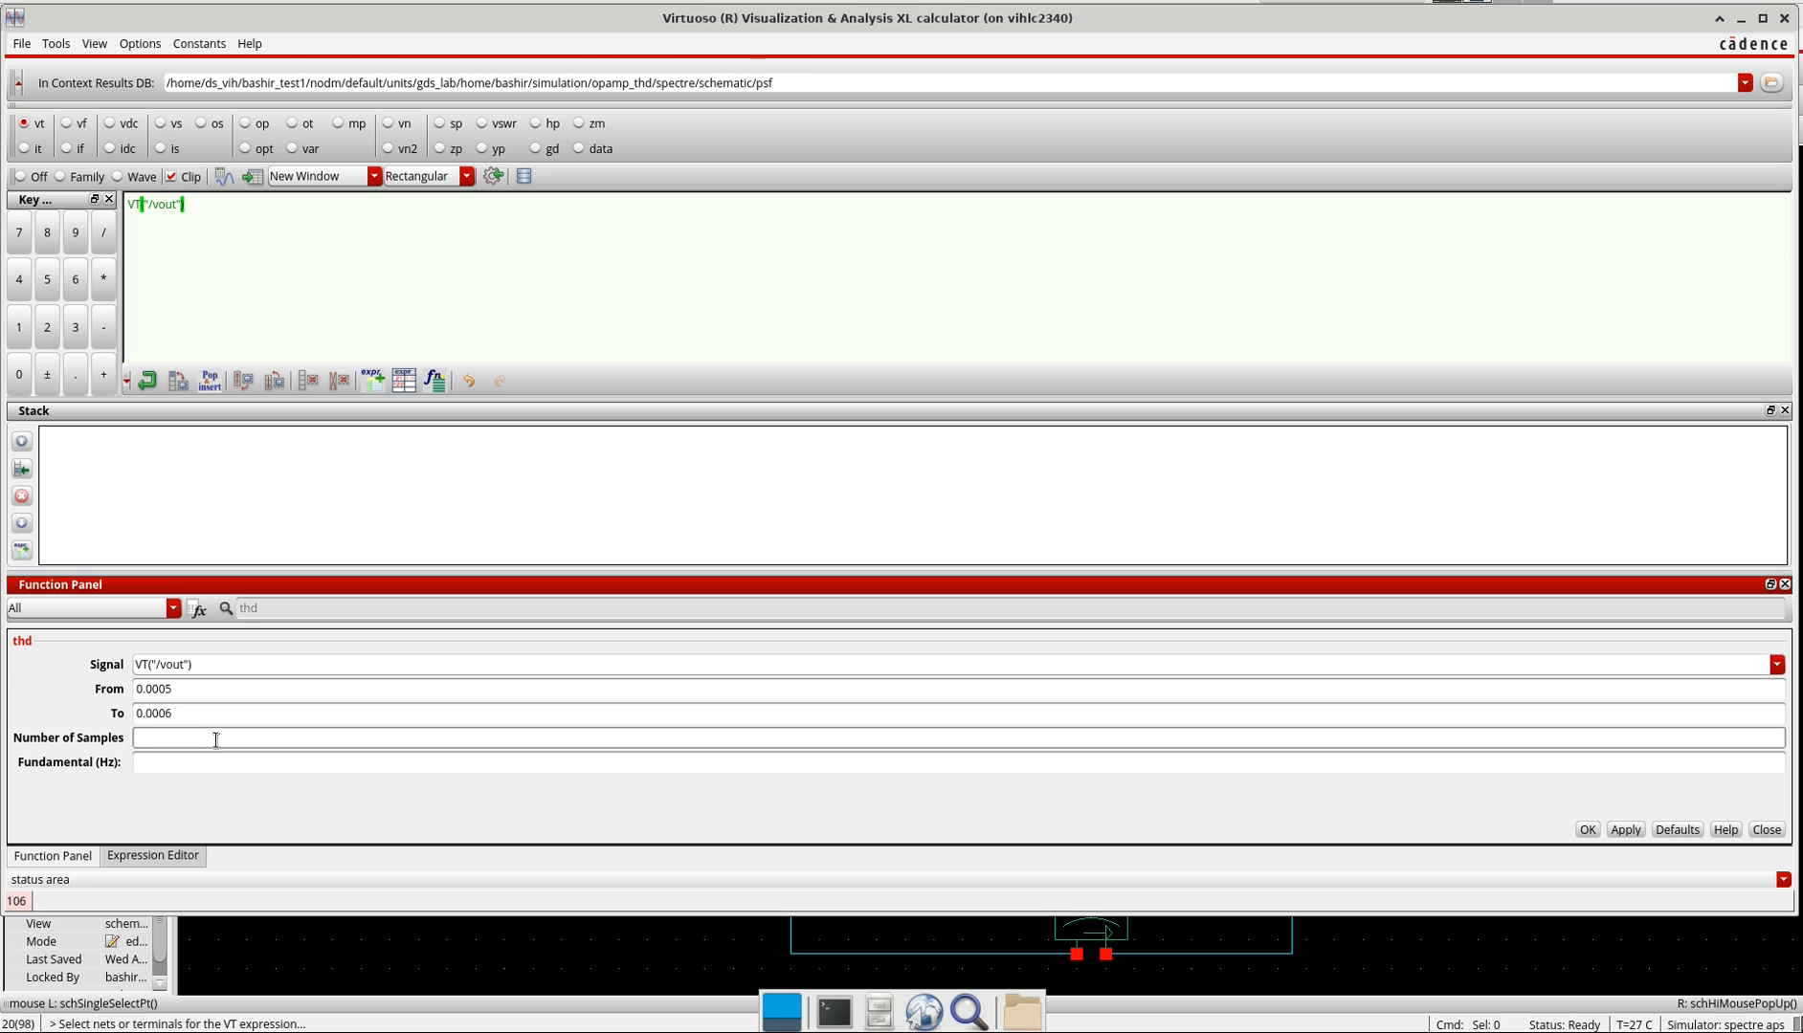
{"action": "type", "text": "8192"}
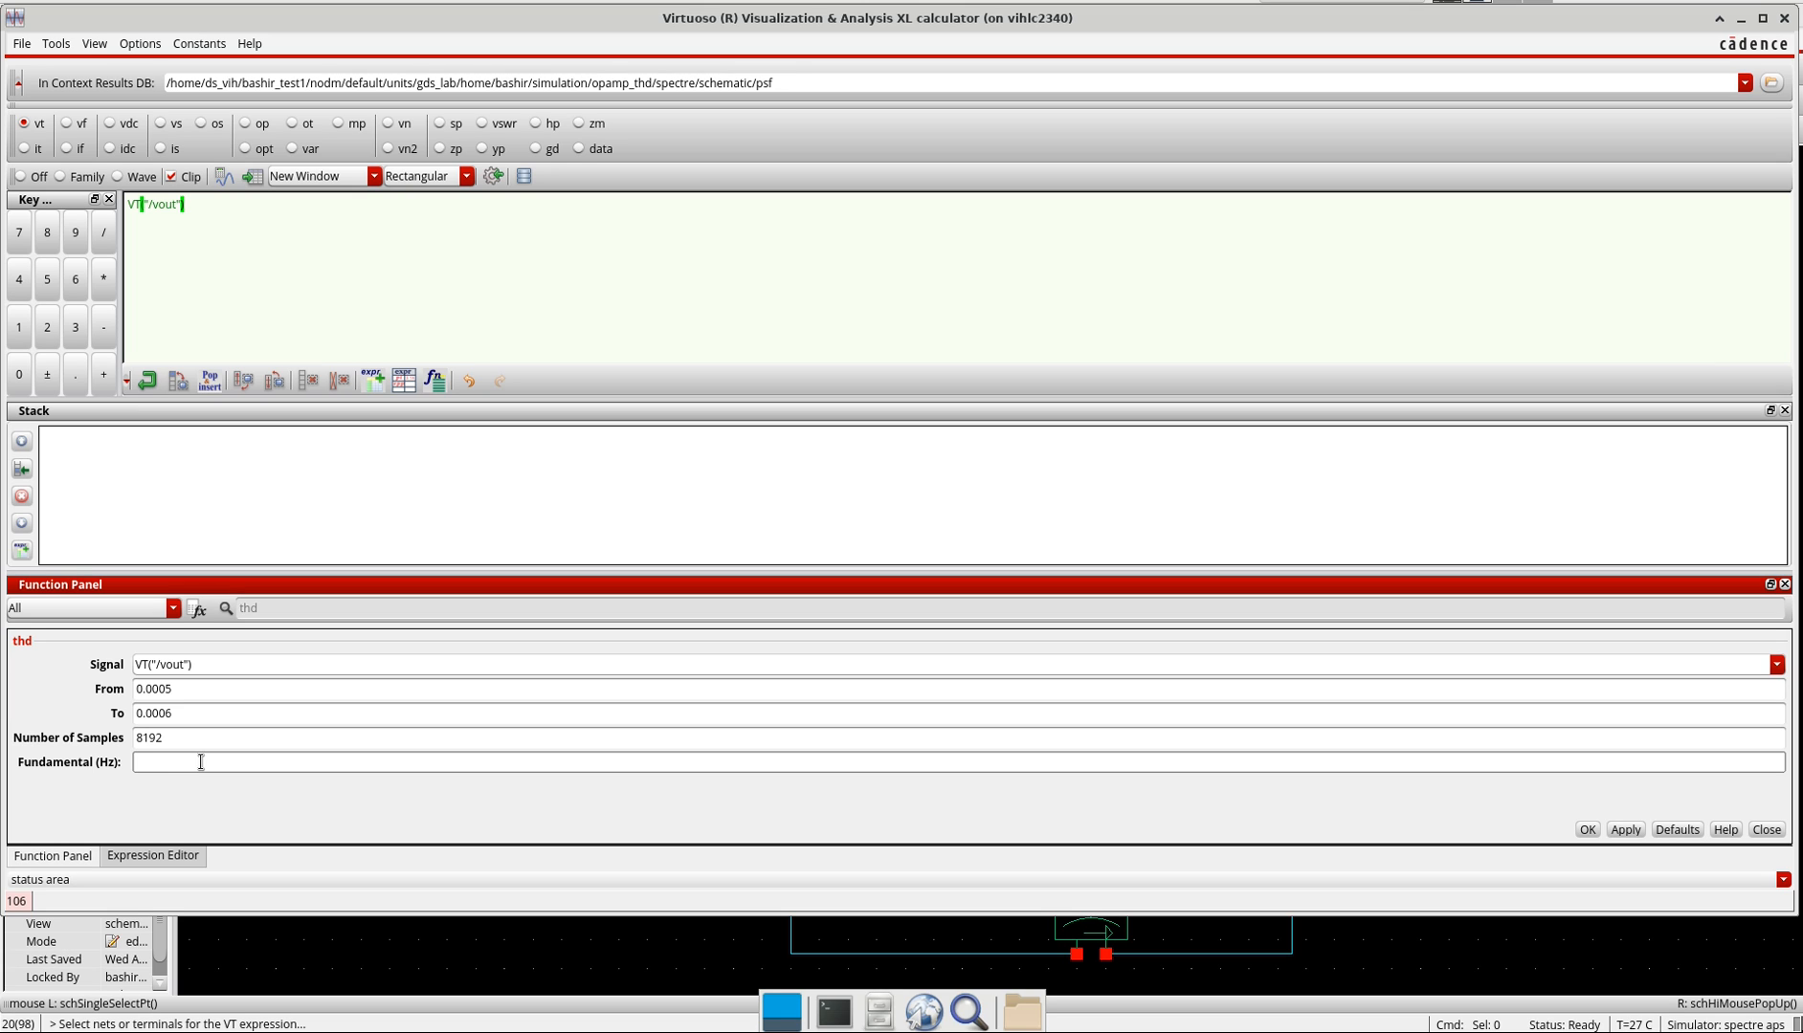
{"action": "type", "text": "0.0001"}
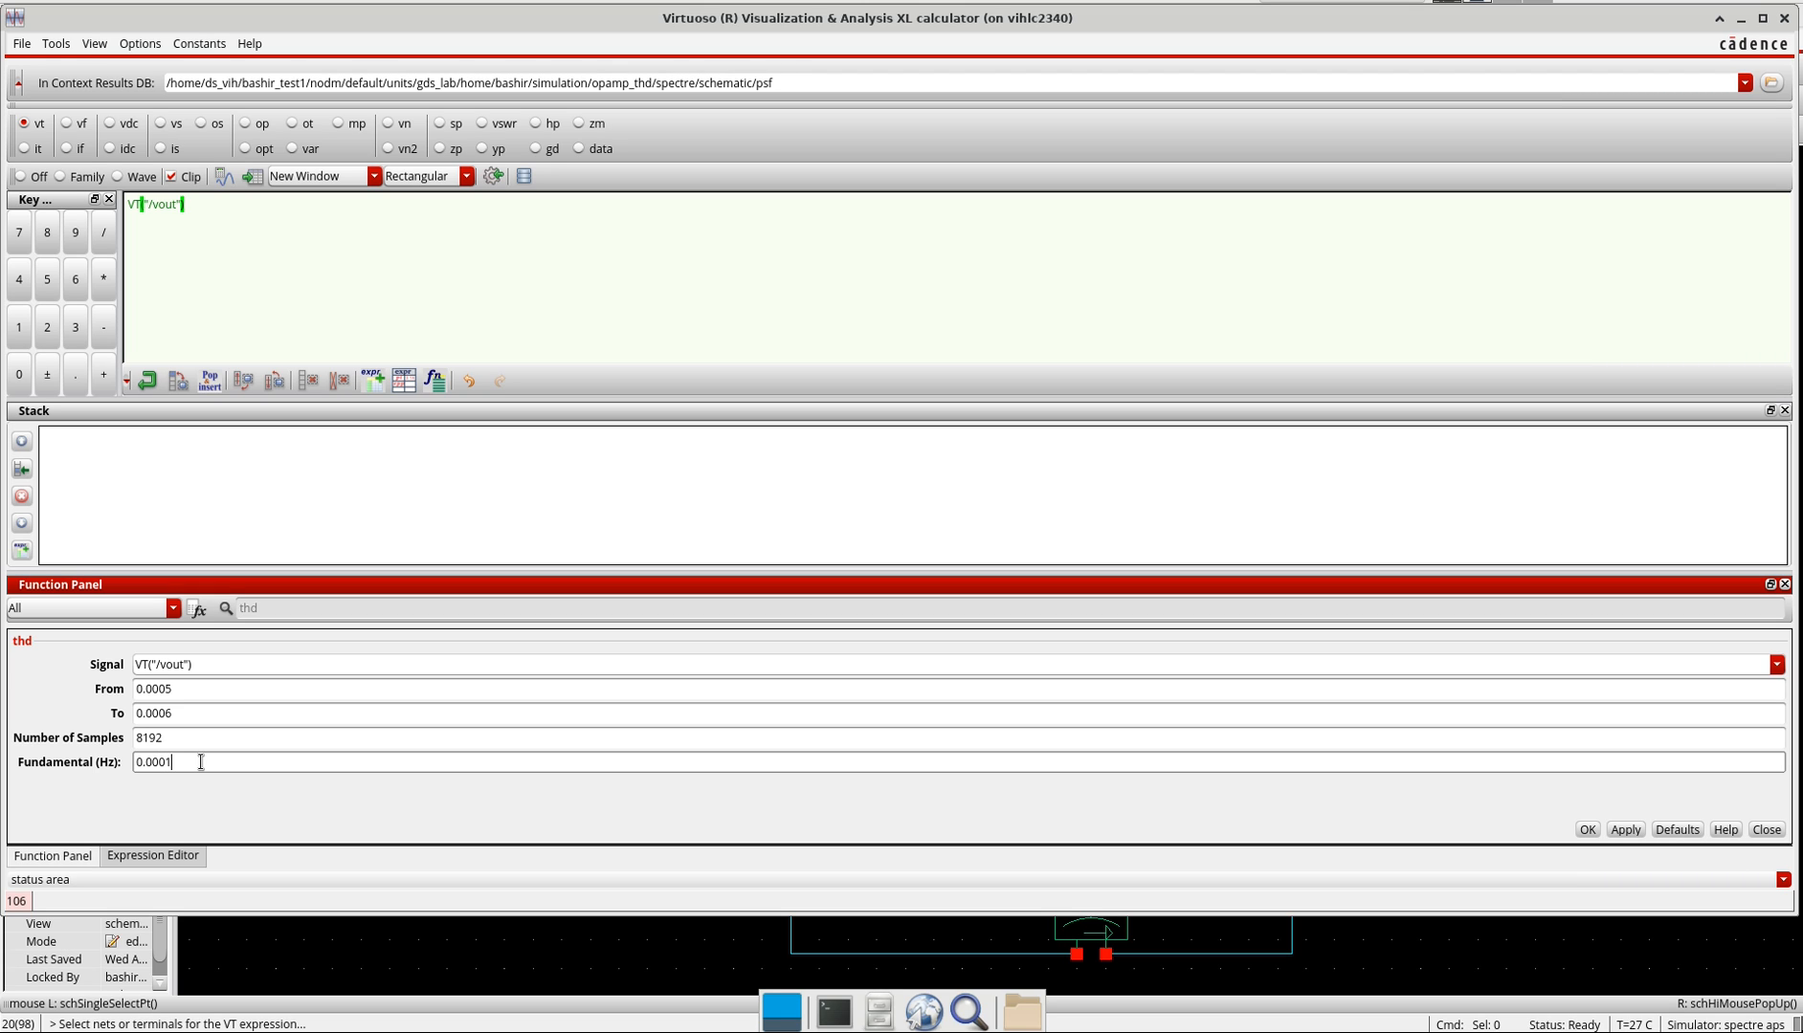
{"action": "mouse_move", "coordinate": [174, 819]}
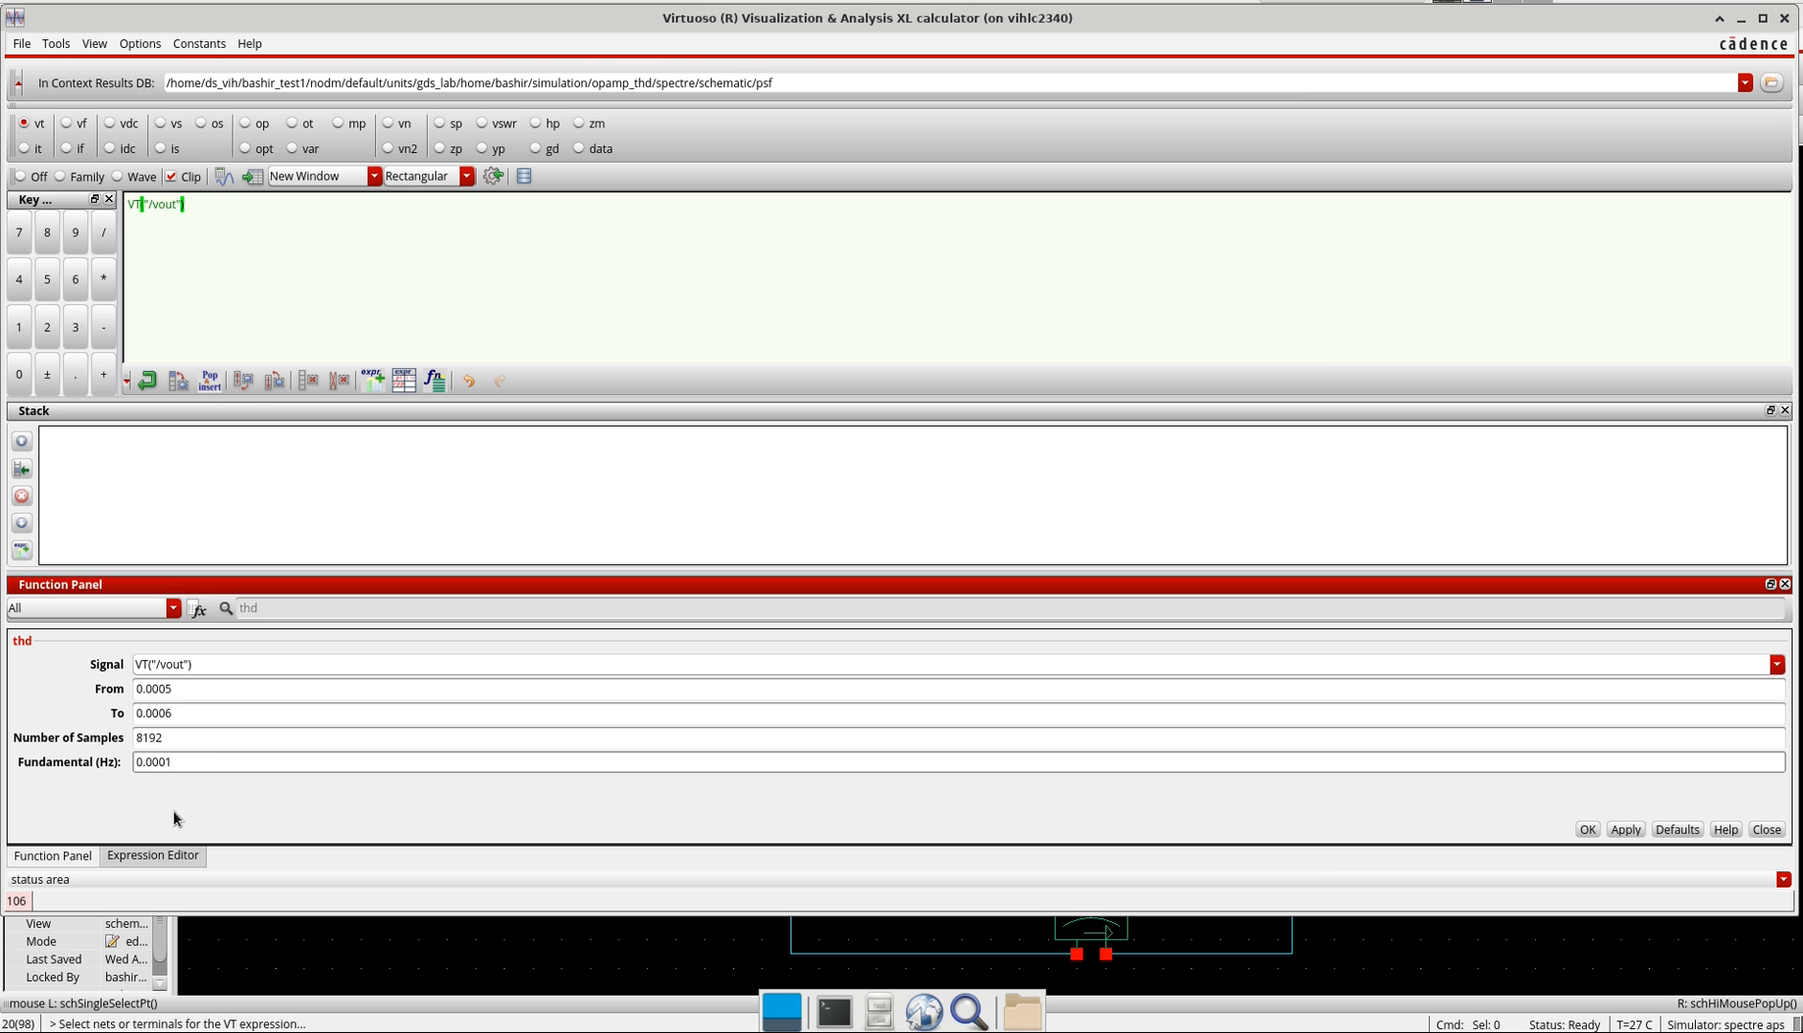
{"action": "mouse_move", "coordinate": [1326, 813]}
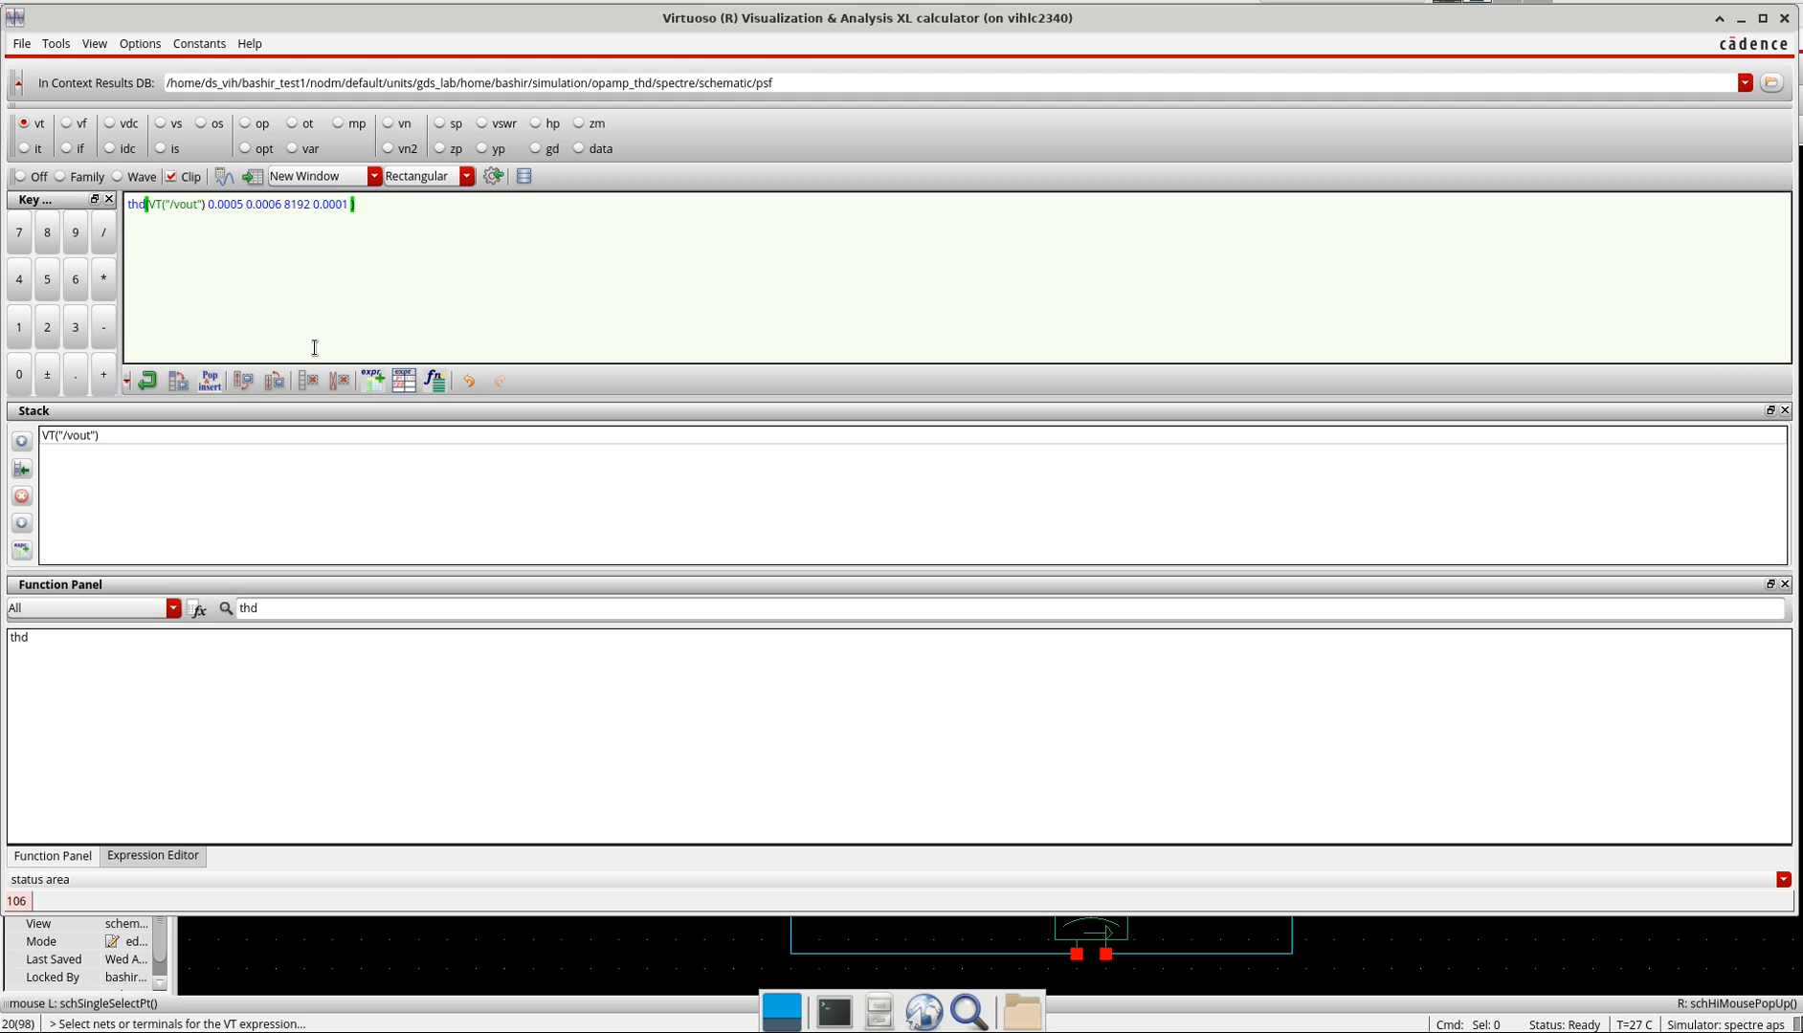
{"action": "mouse_move", "coordinate": [241, 185]}
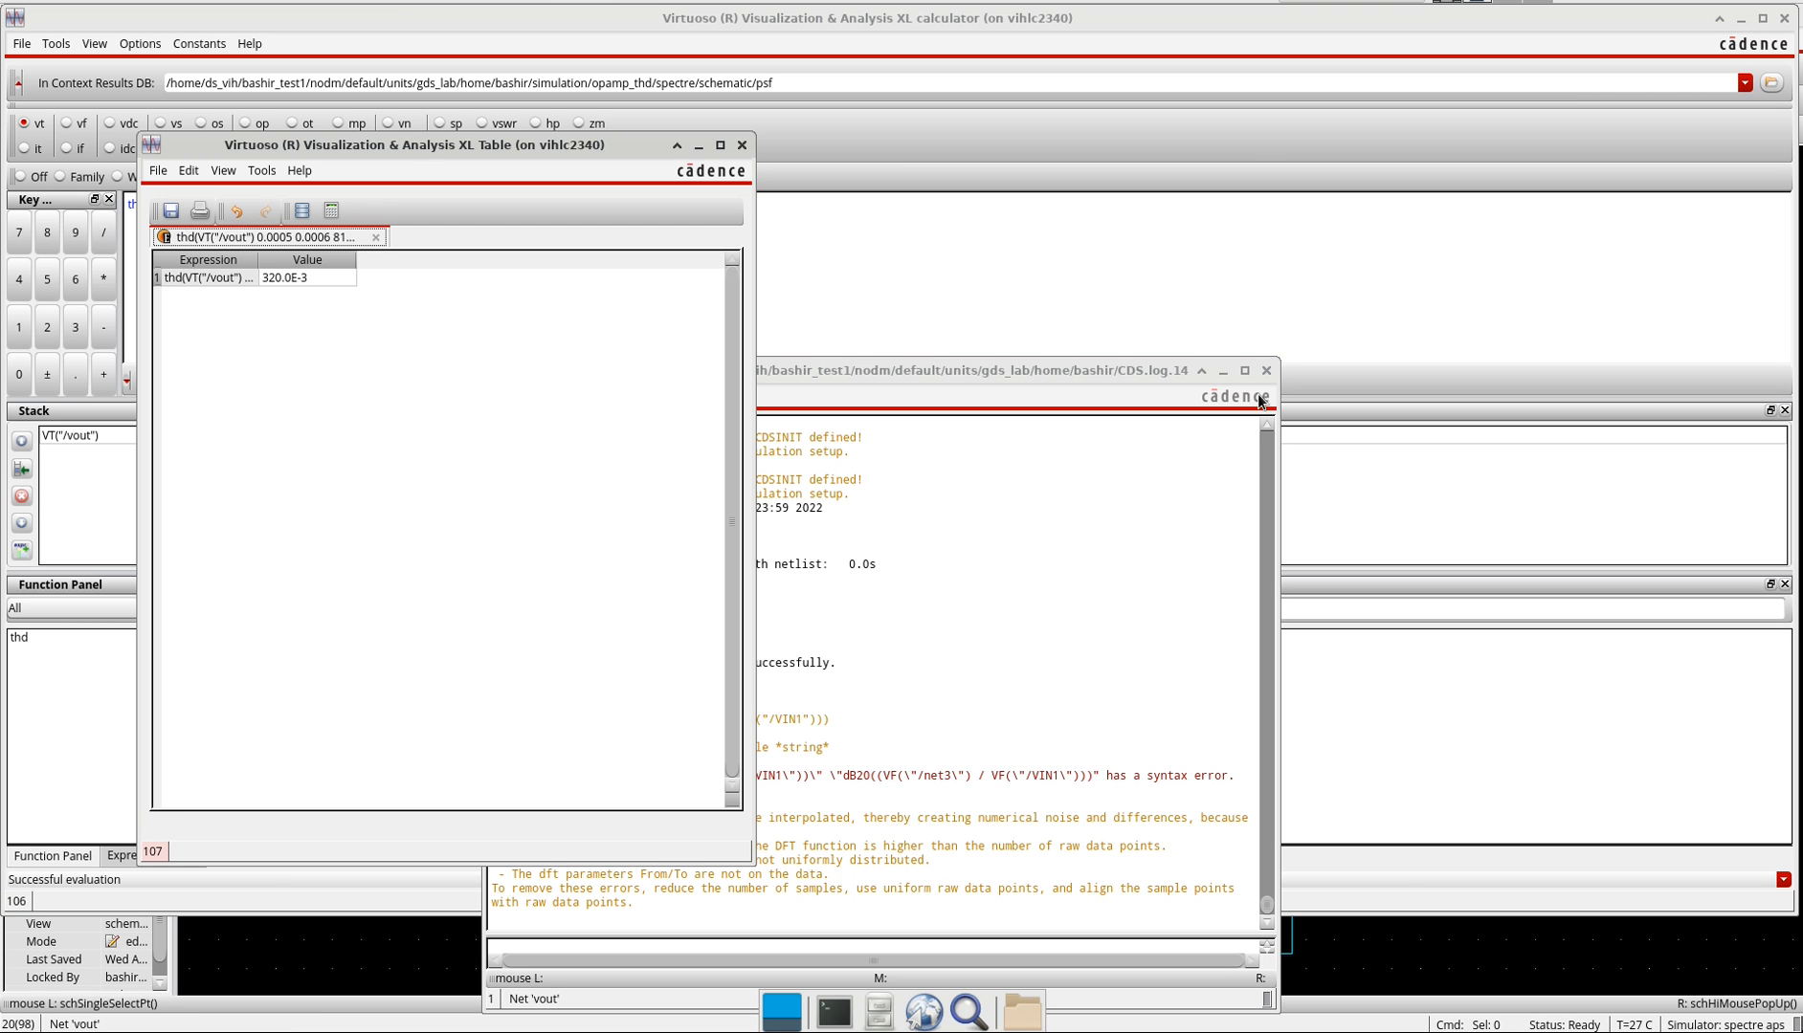
Close the CDS.log window and the evaluated results table
{"action": "left_click", "coordinate": [1265, 369]}
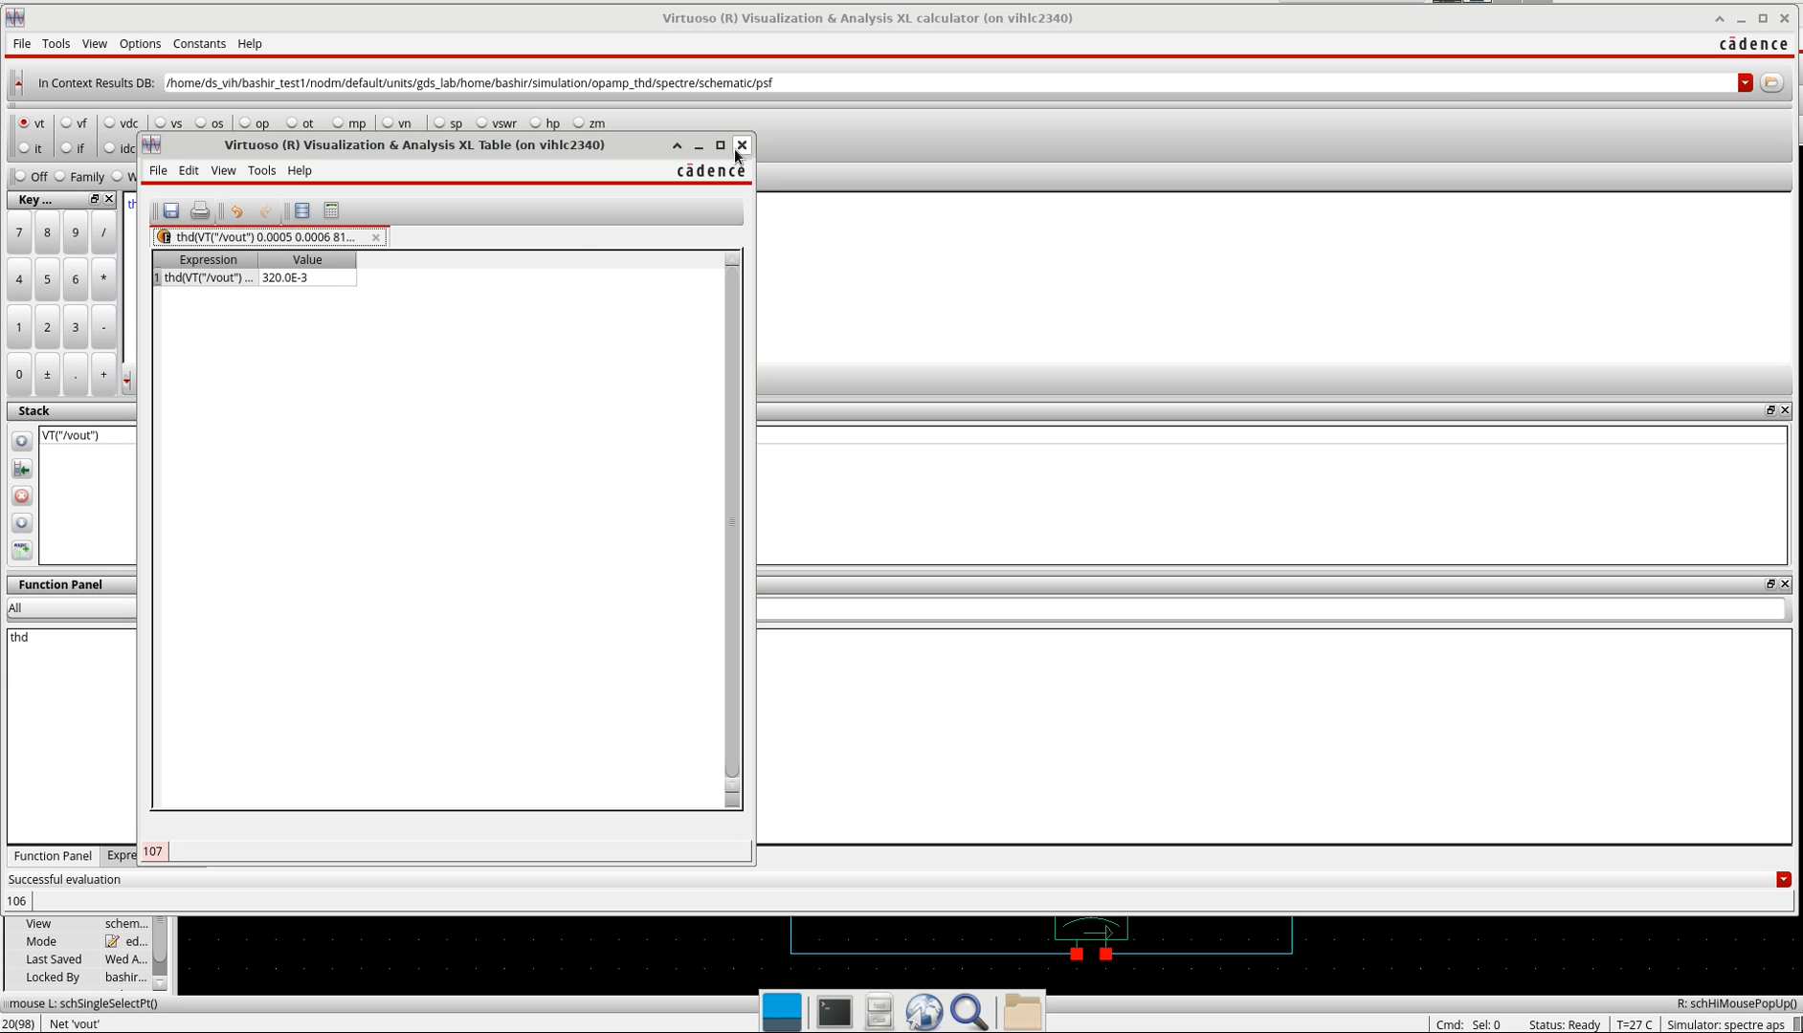
{"action": "left_click", "coordinate": [740, 145]}
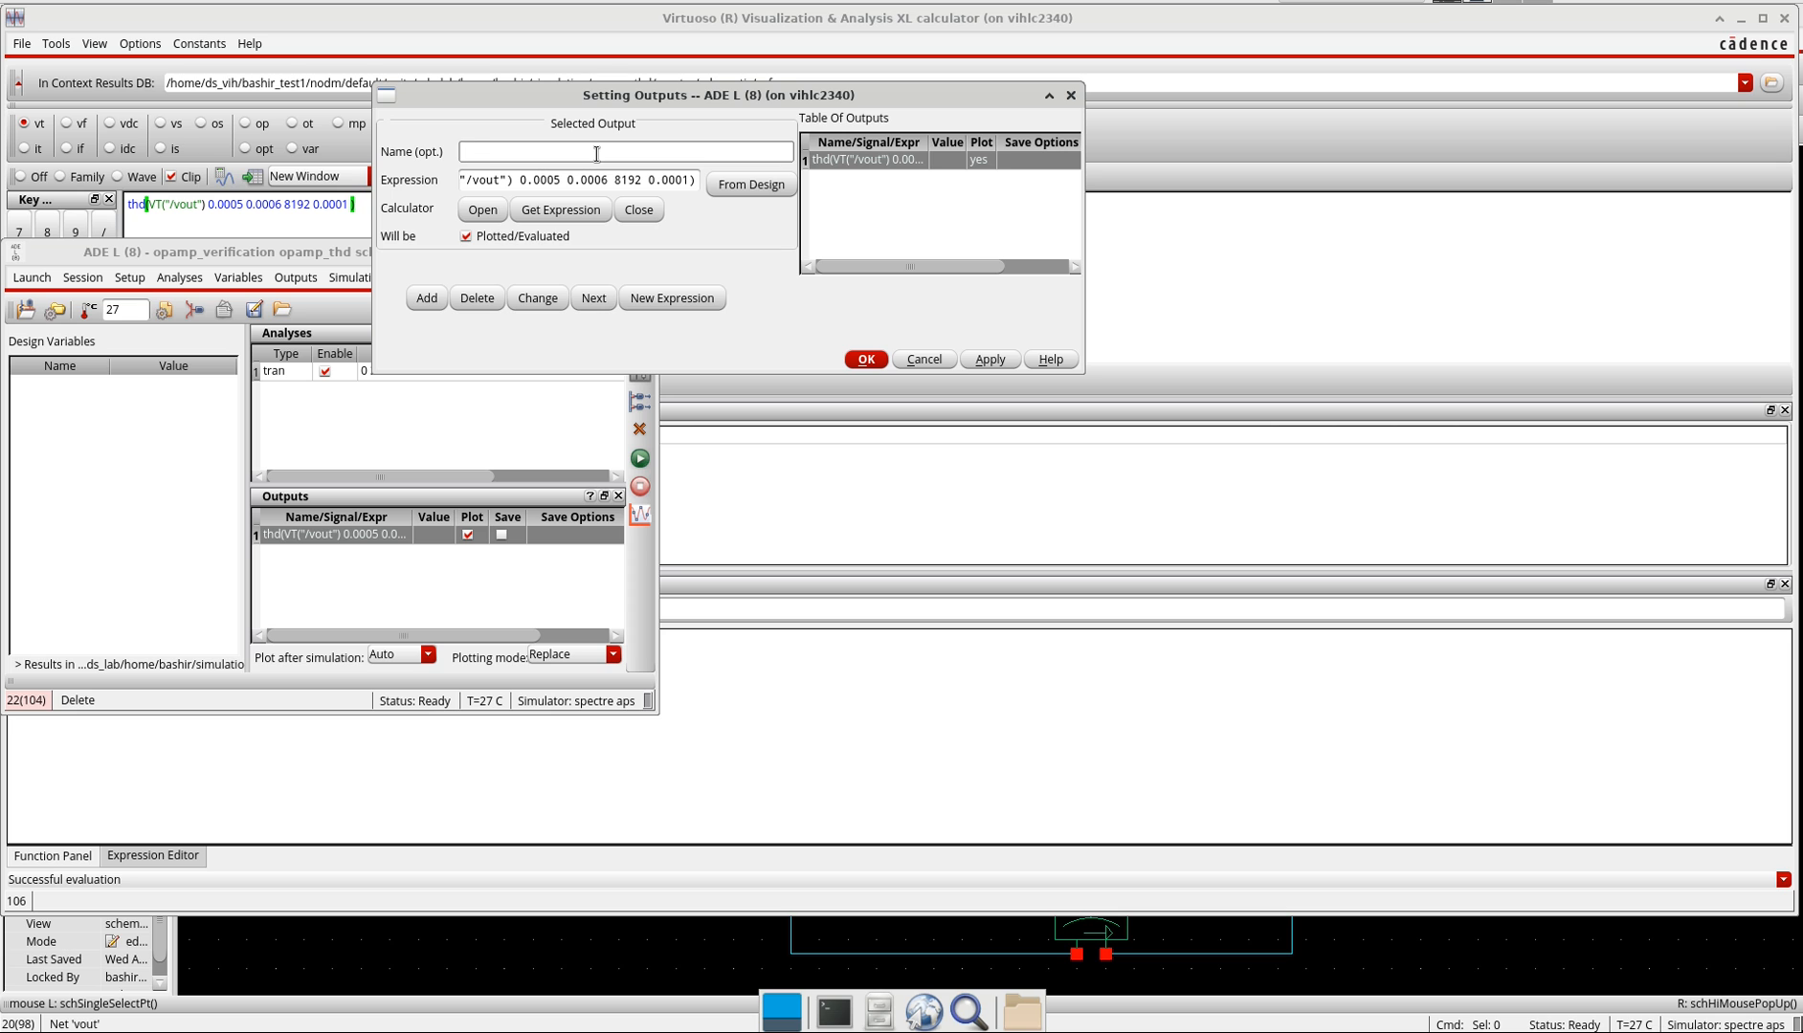
Save the expression as an output named THD and rerun so it reports 319.996m
{"action": "type", "text": "THD"}
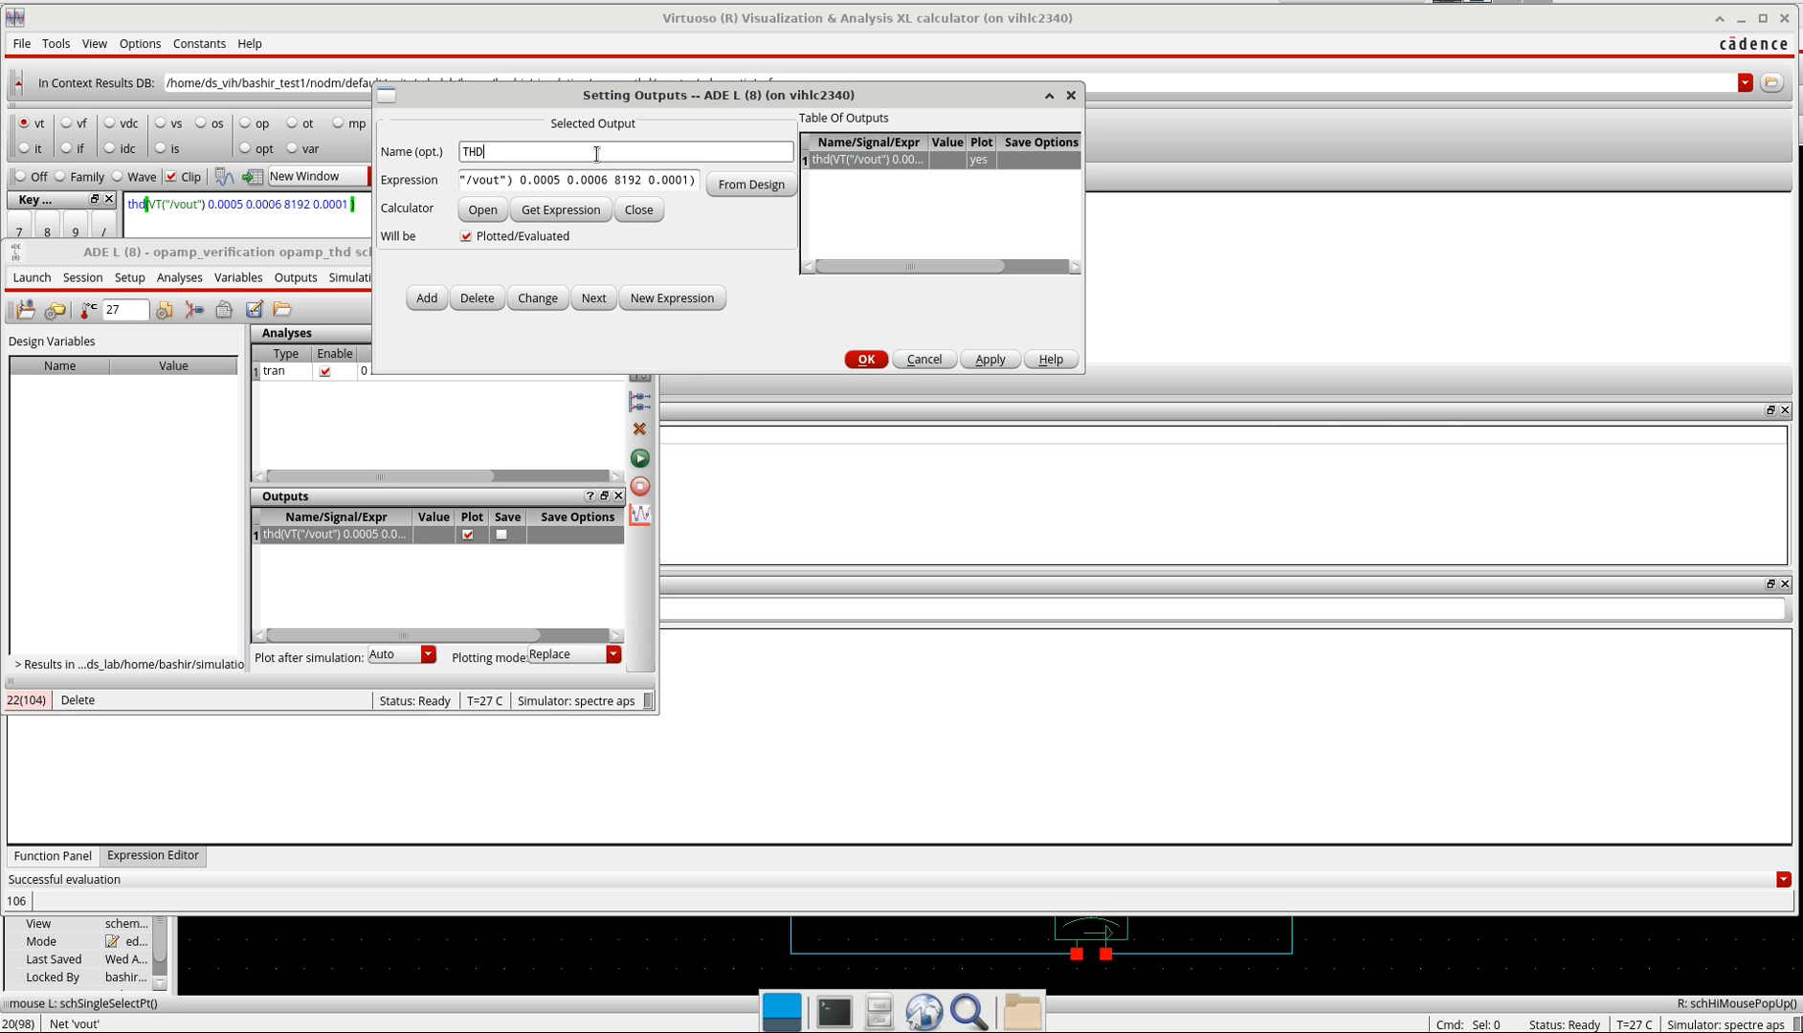
{"action": "left_click", "coordinate": [863, 358]}
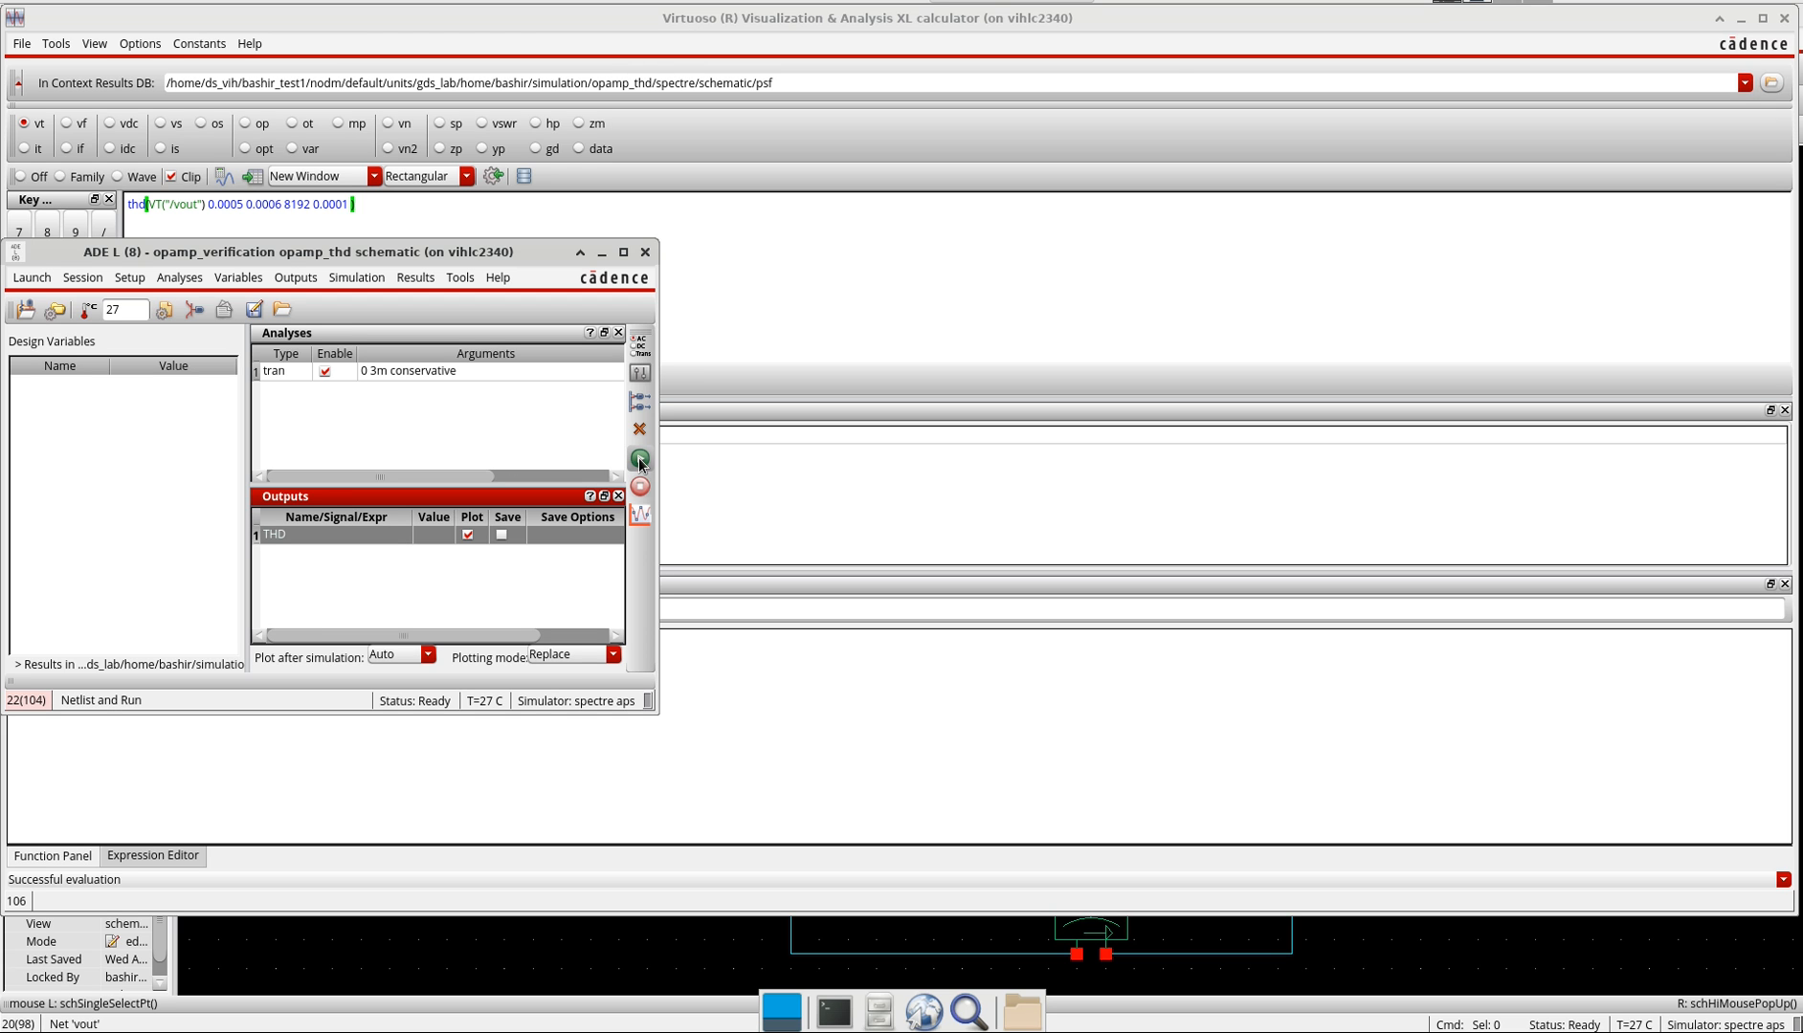
{"action": "left_click", "coordinate": [641, 457]}
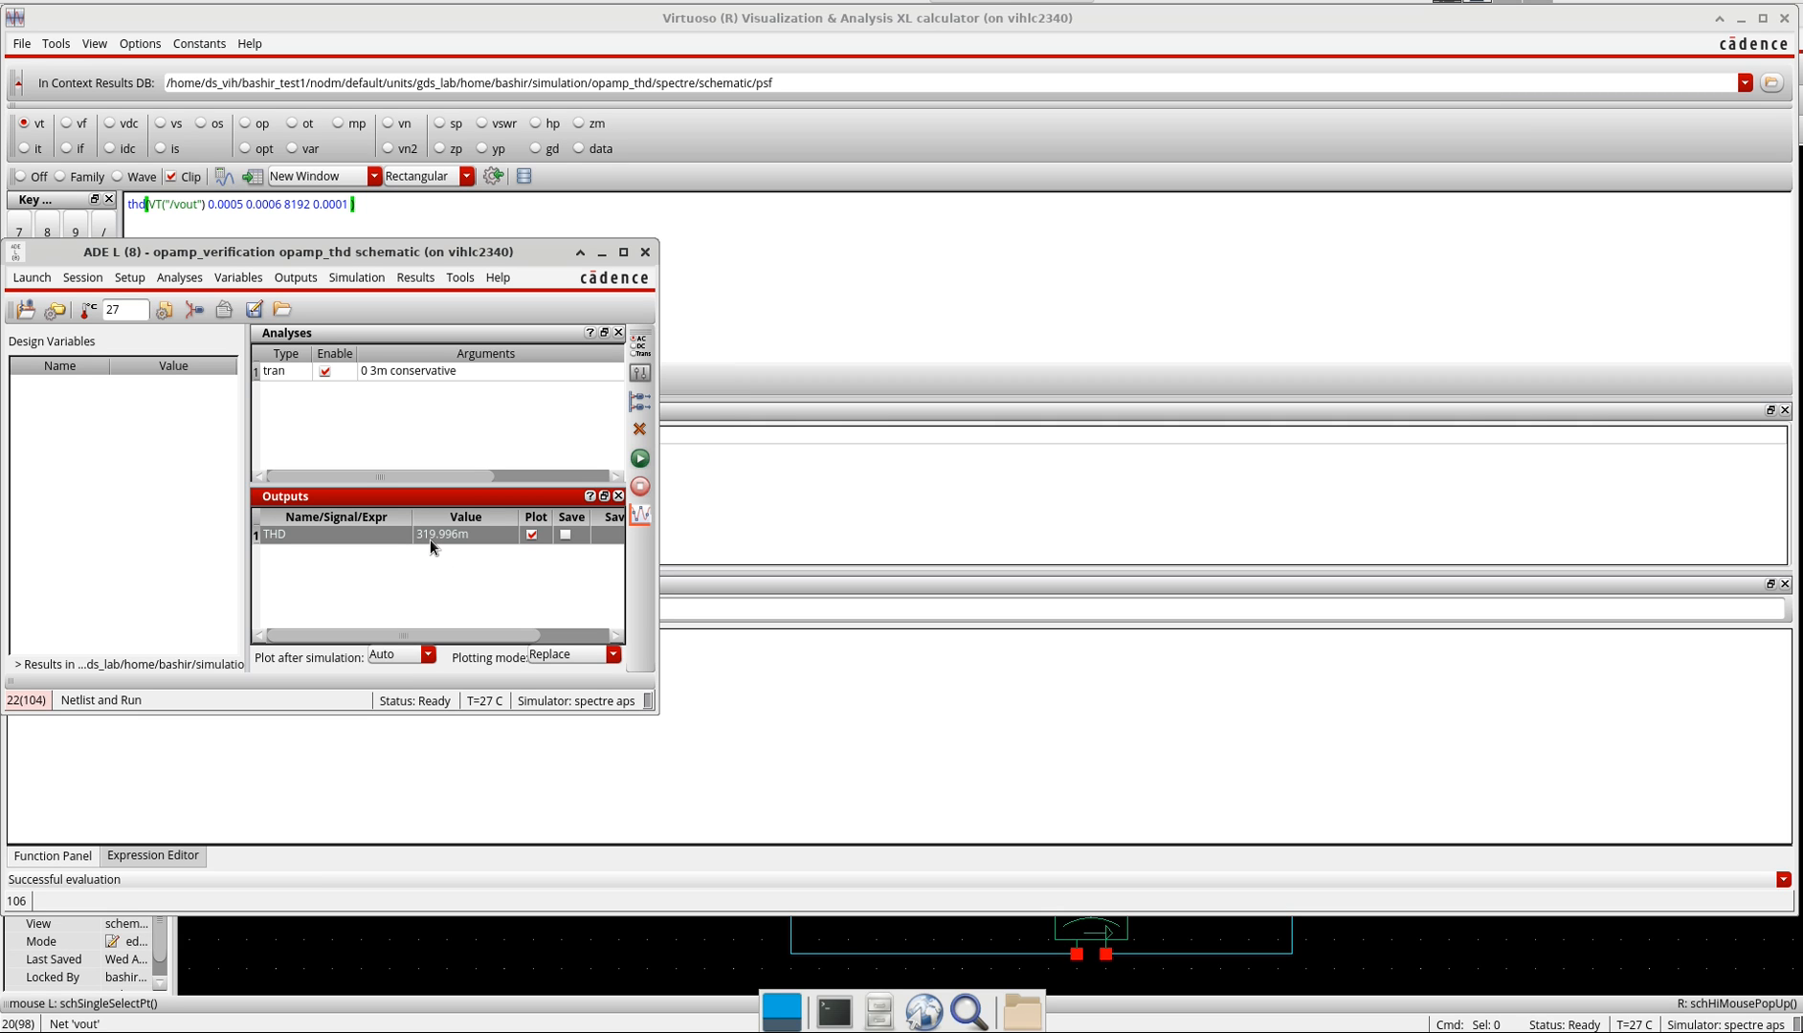
{"action": "mouse_move", "coordinate": [417, 551]}
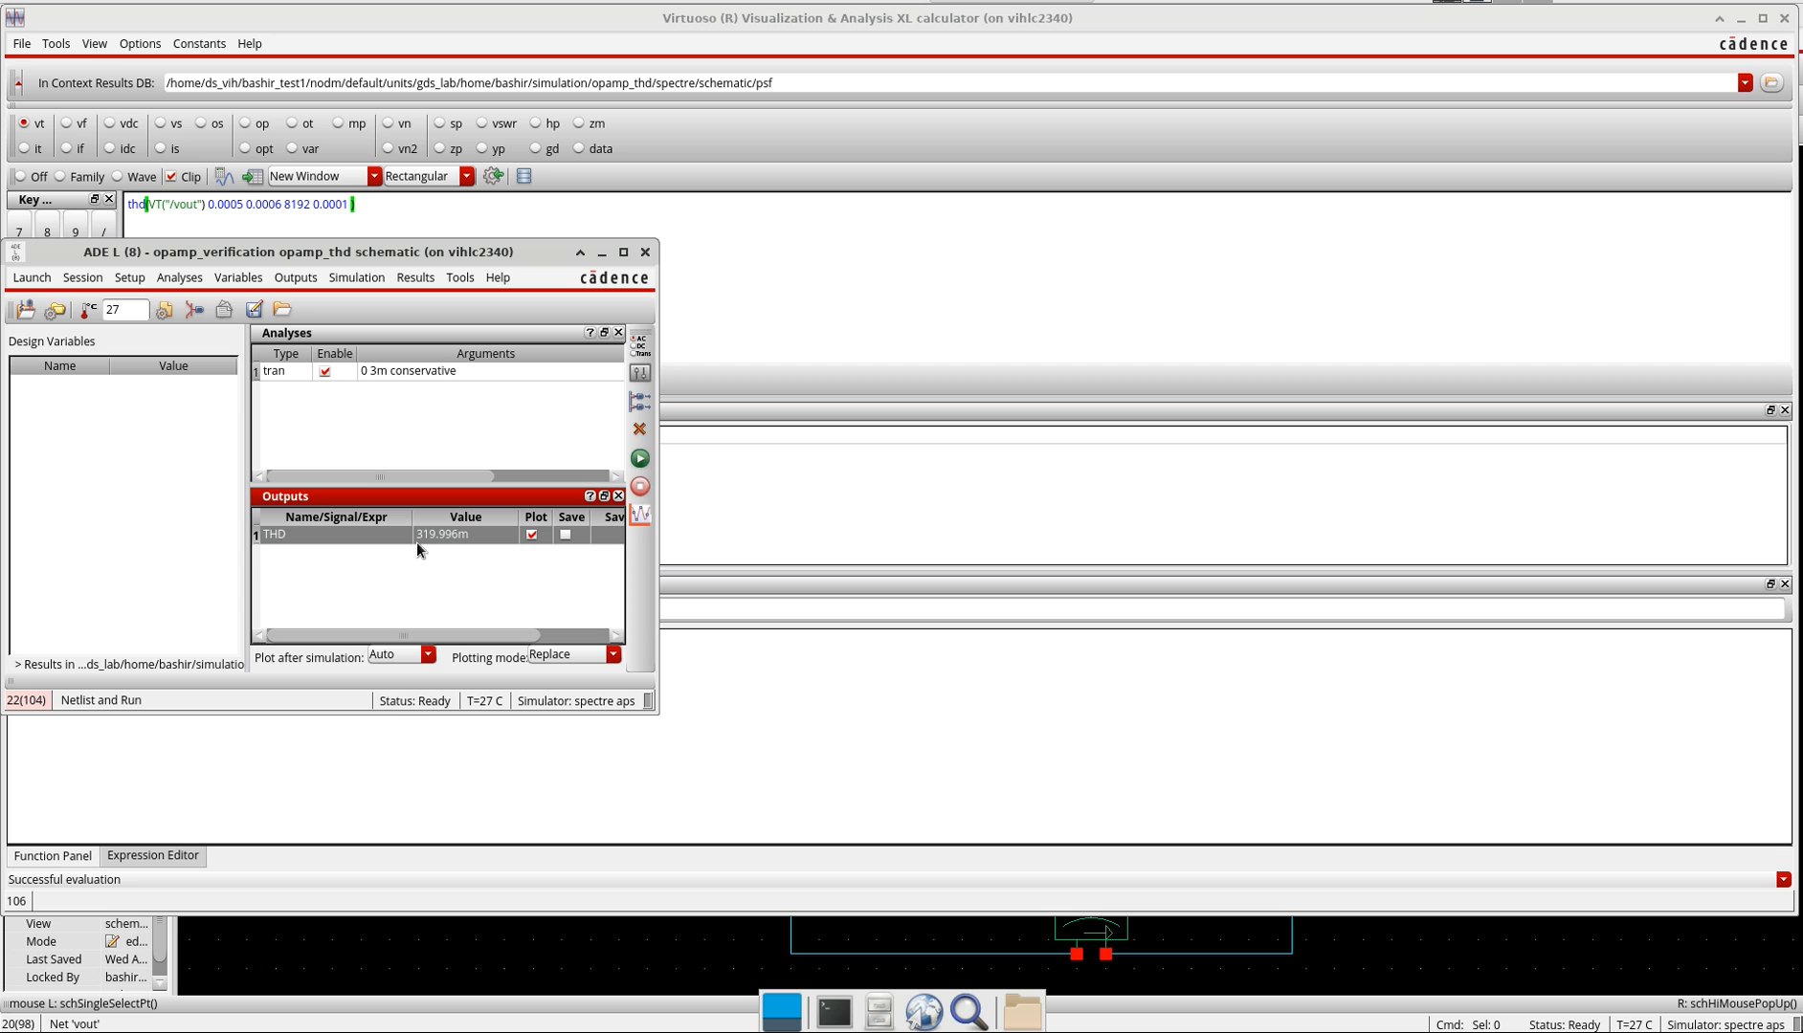
{"action": "mouse_move", "coordinate": [291, 555]}
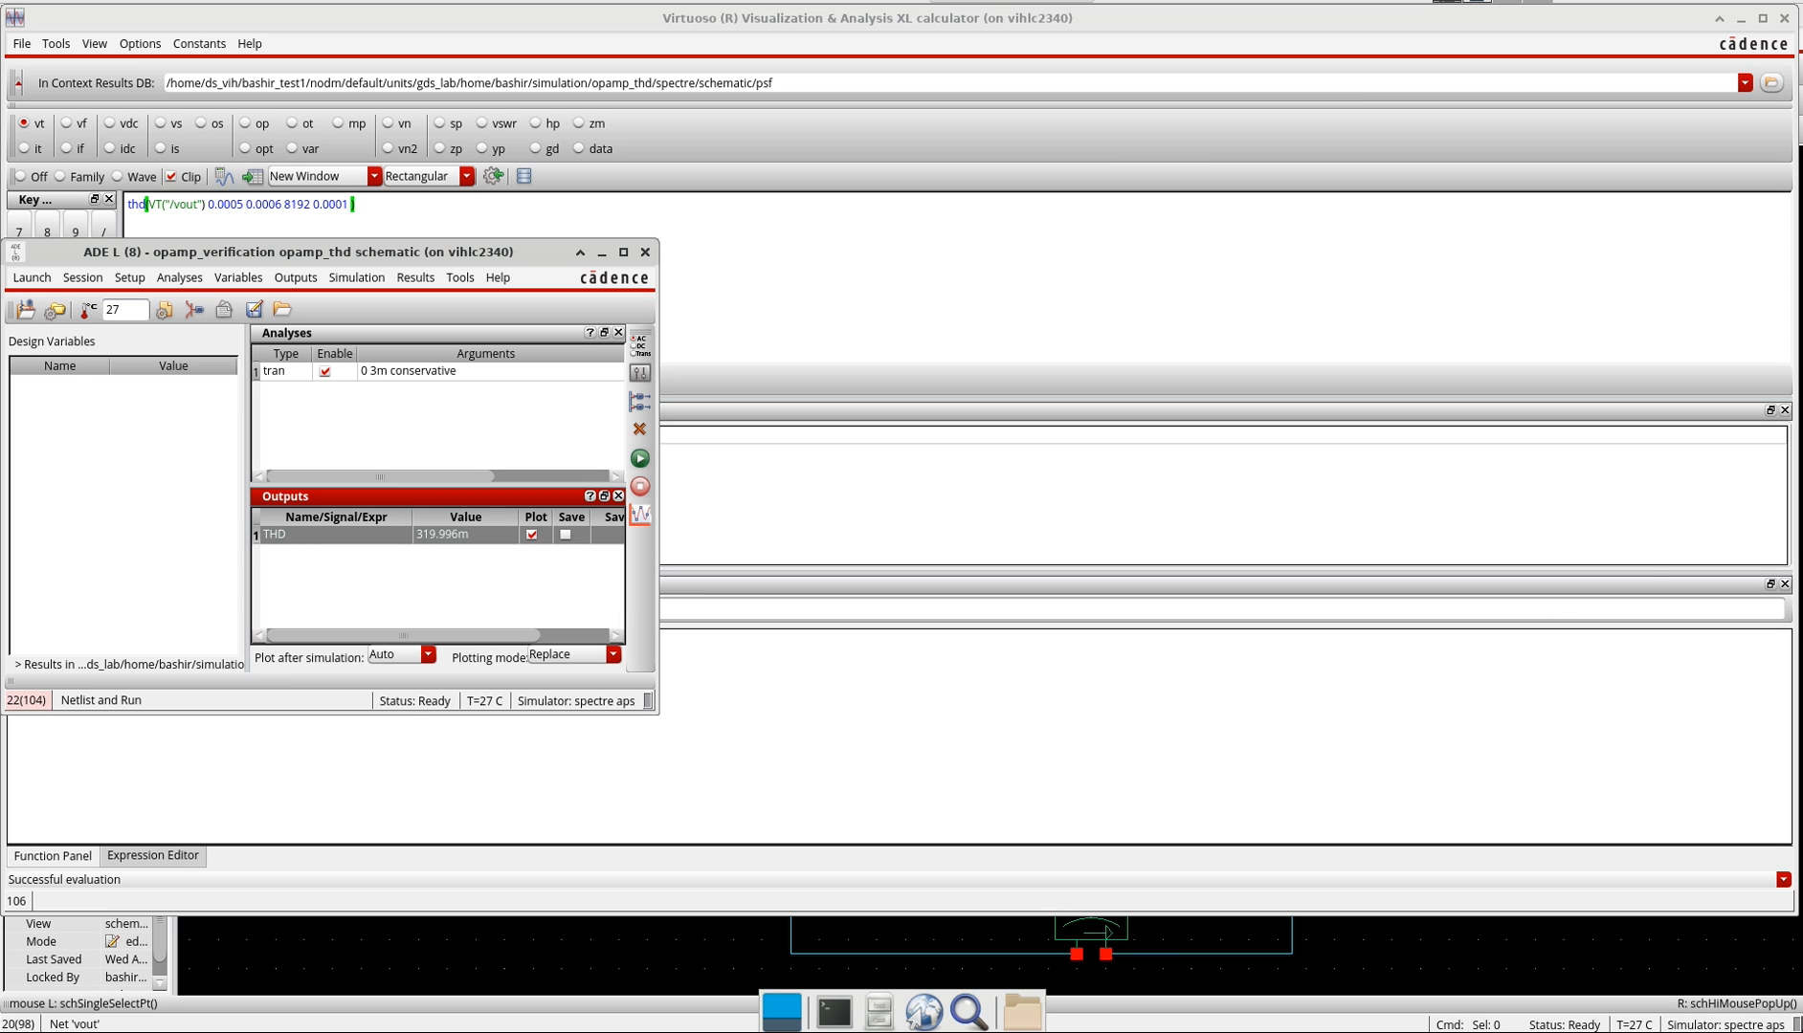
{"action": "mouse_move", "coordinate": [442, 587]}
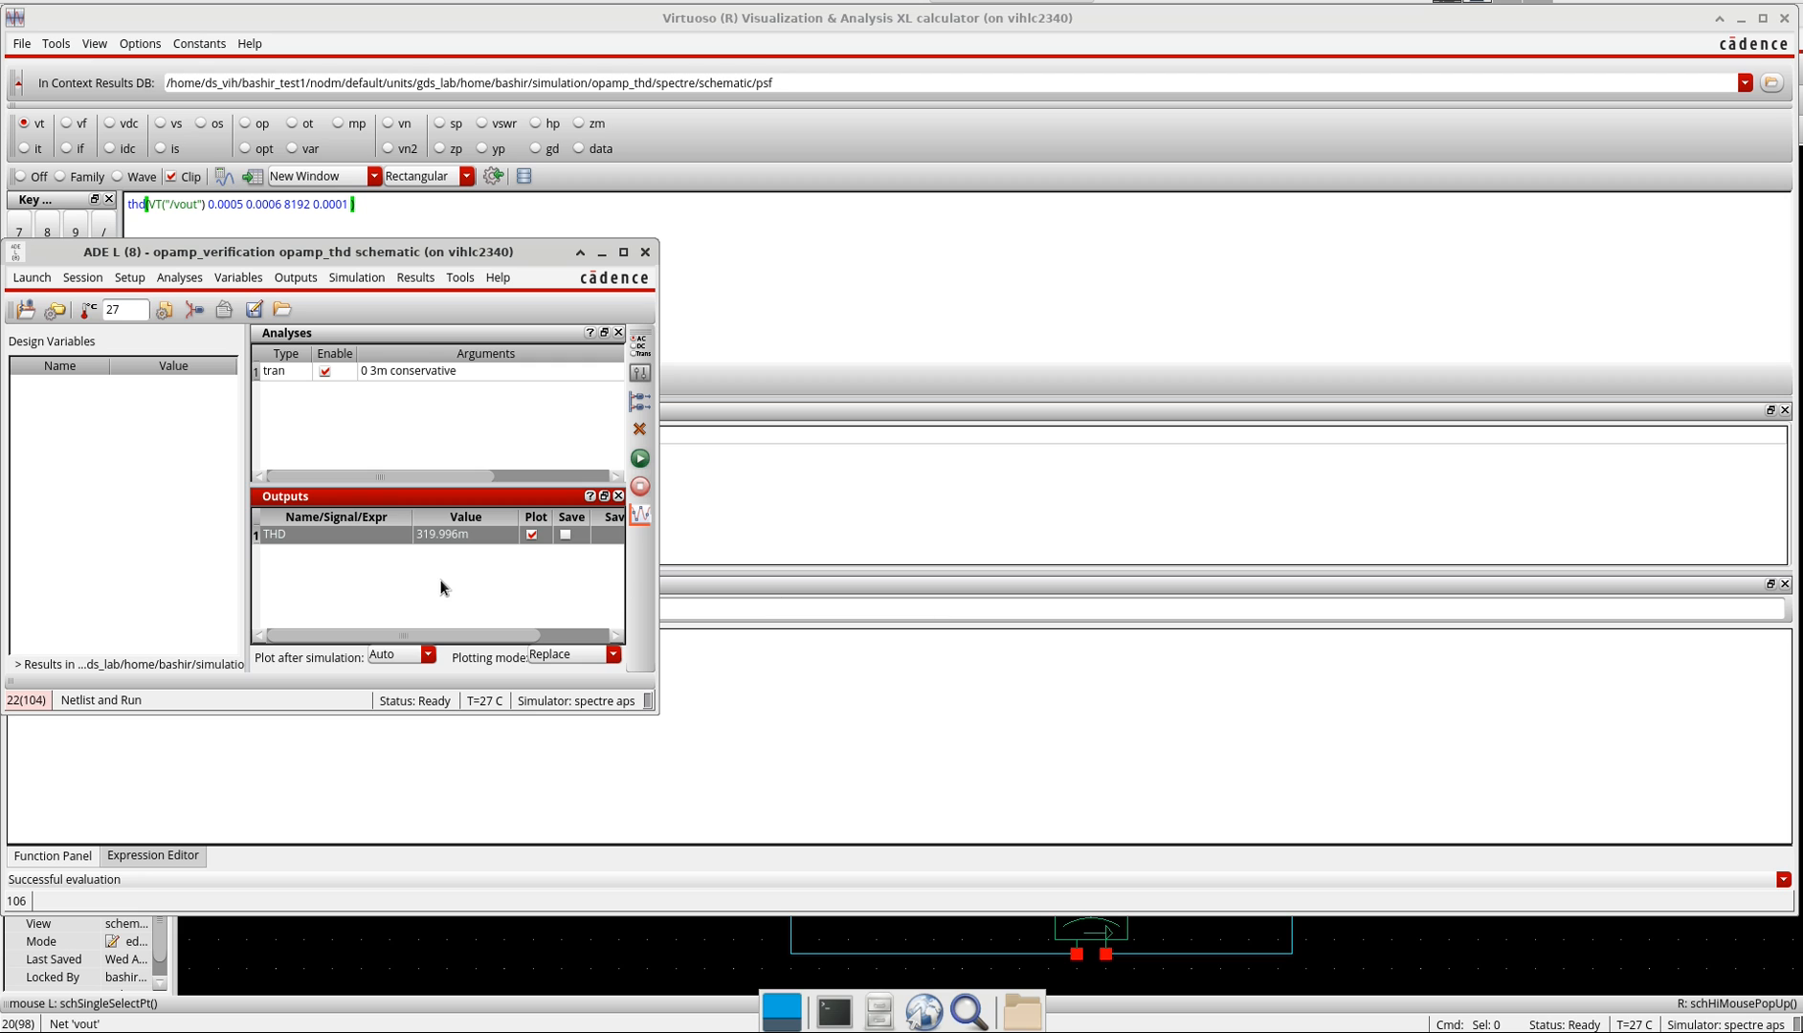